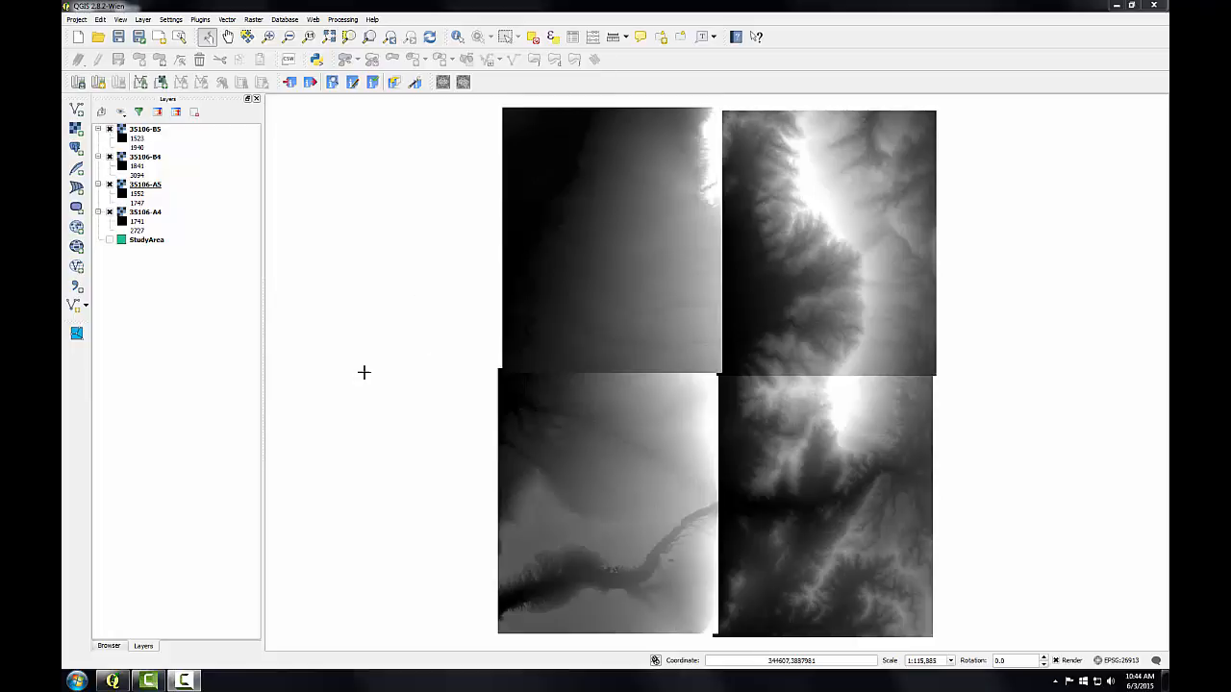
{"action": "mouse_move", "coordinate": [558, 406]}
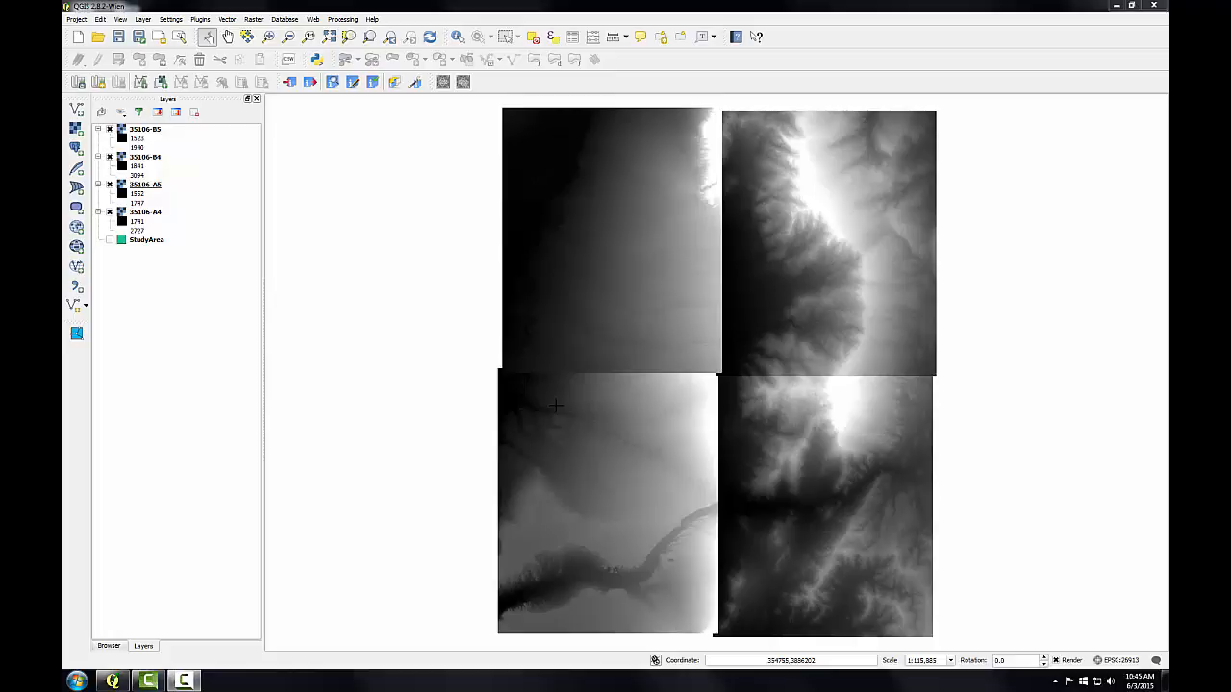
{"action": "mouse_move", "coordinate": [285, 300]}
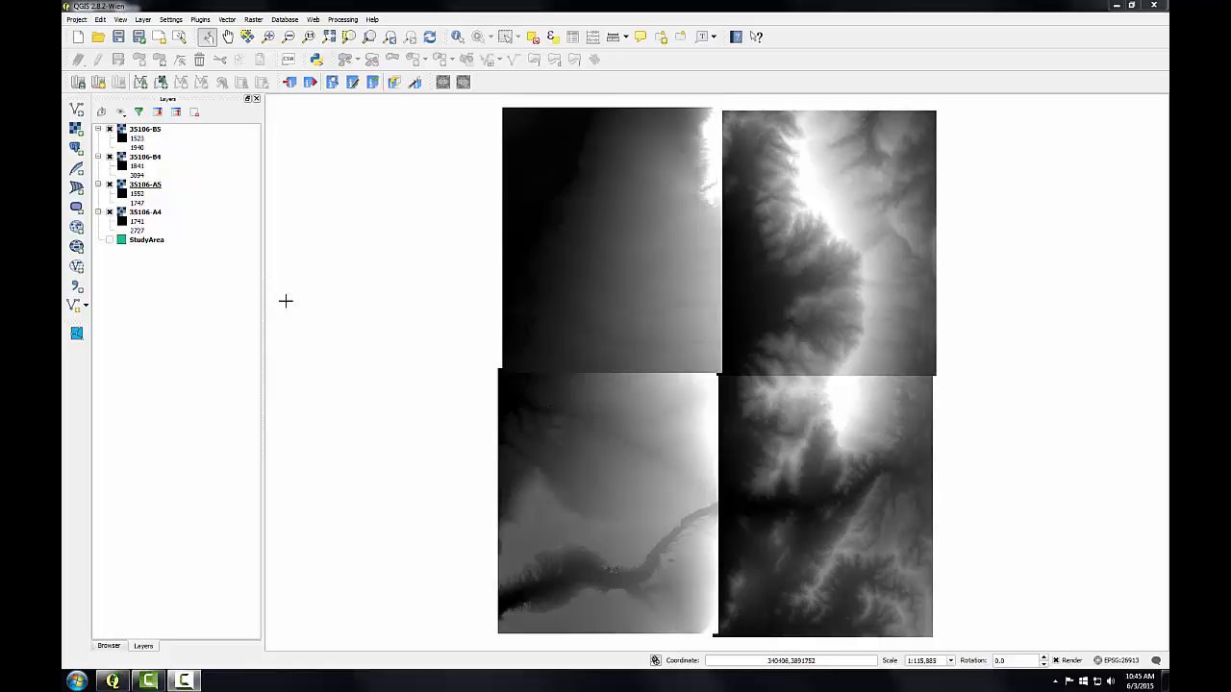
Step: Inspect the 35106-B5 tile's layer properties, then close them
{"action": "double_click", "coordinate": [146, 128]}
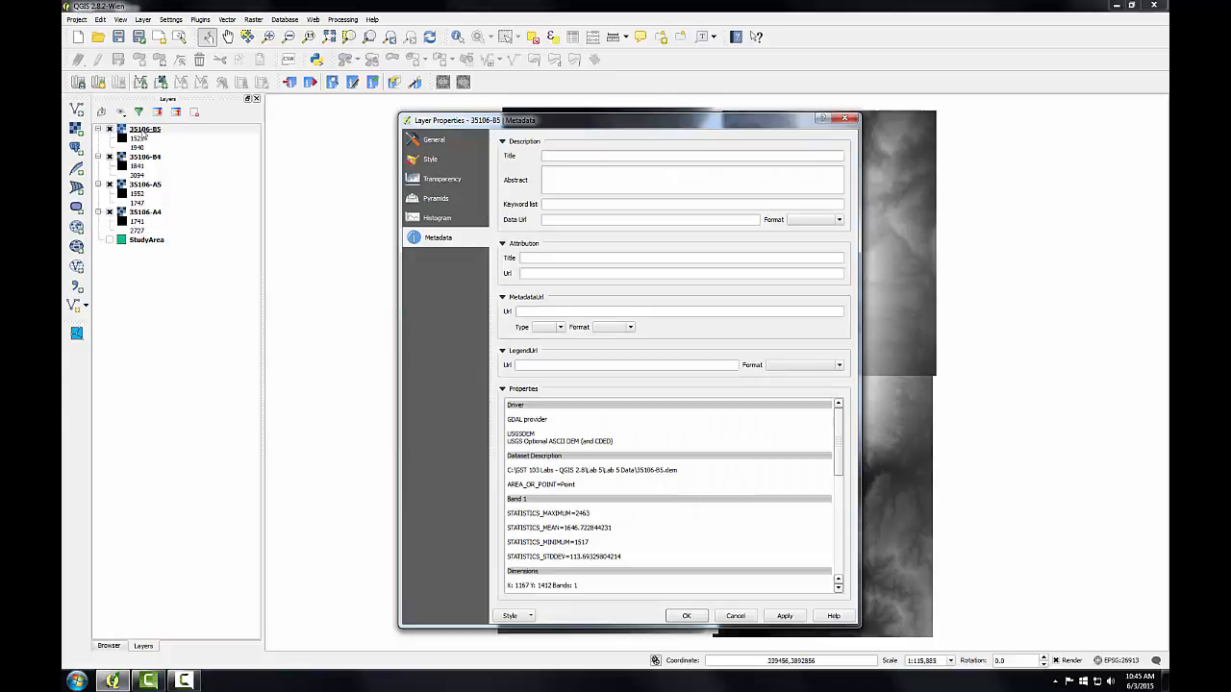
{"action": "mouse_move", "coordinate": [464, 238]}
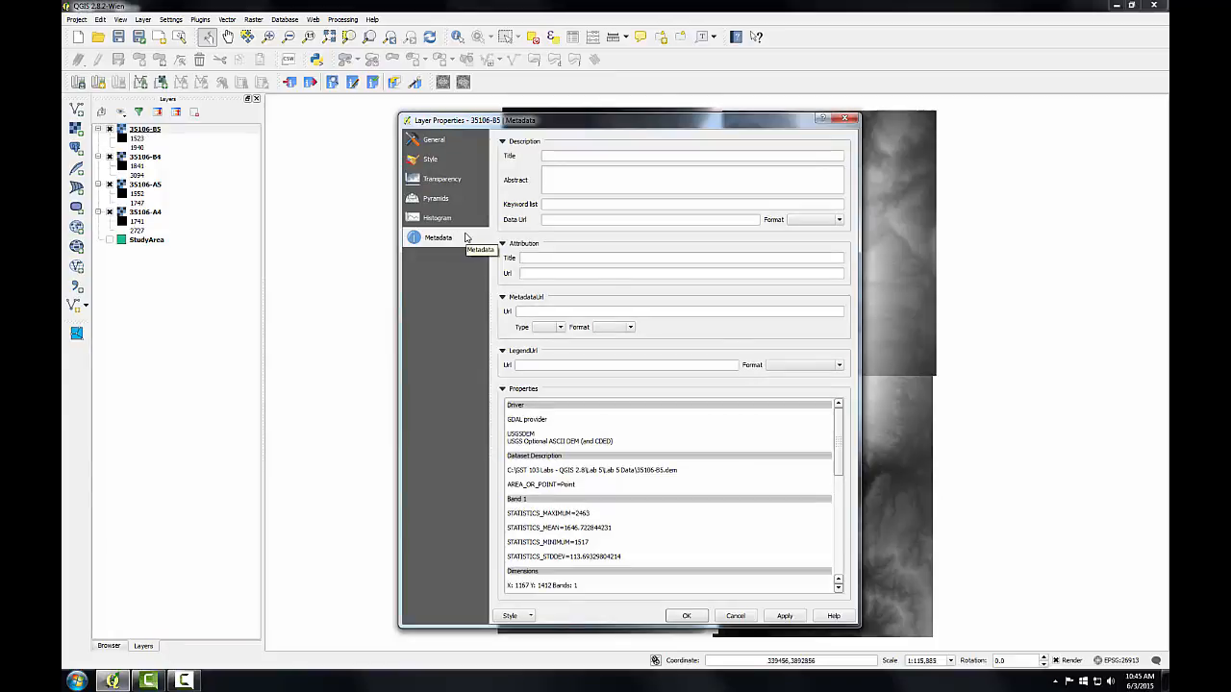
{"action": "mouse_move", "coordinate": [566, 407]}
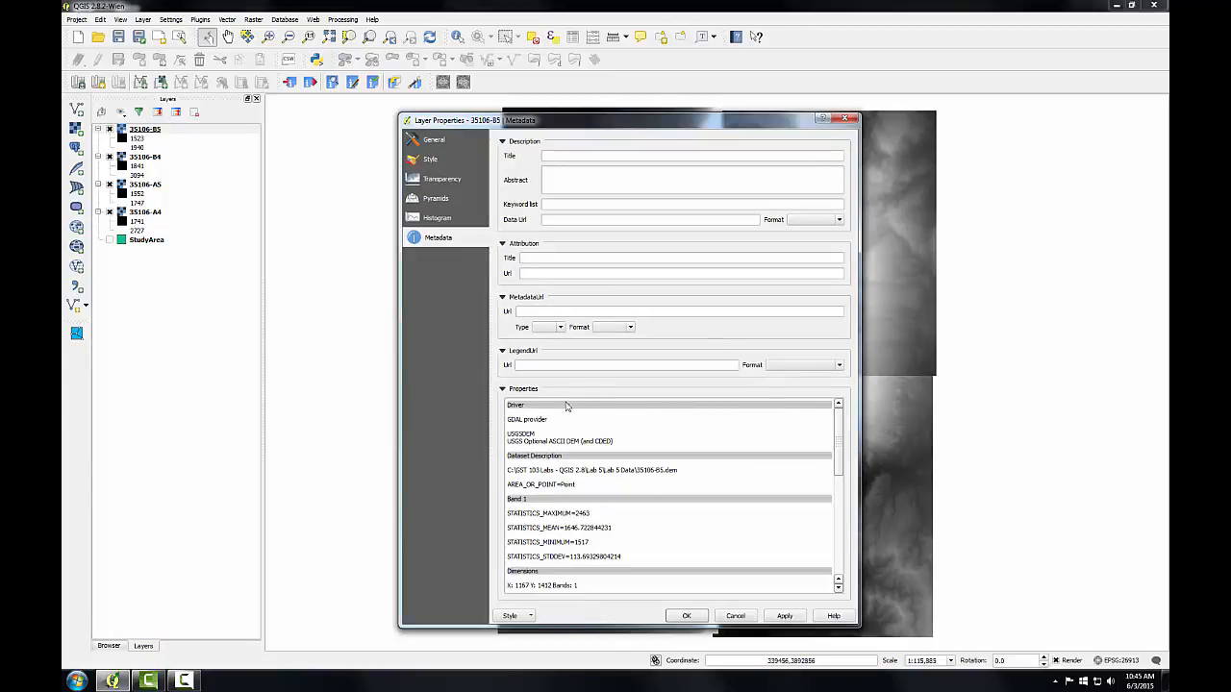
{"action": "mouse_move", "coordinate": [539, 436]}
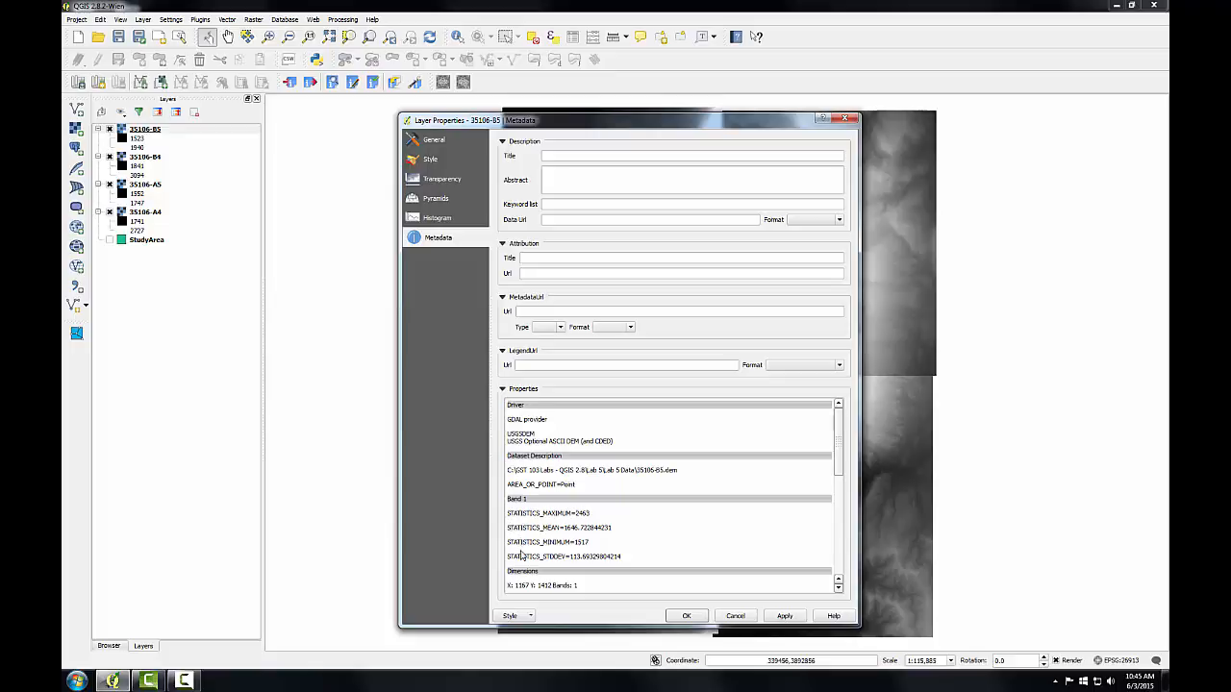
{"action": "mouse_move", "coordinate": [839, 463]}
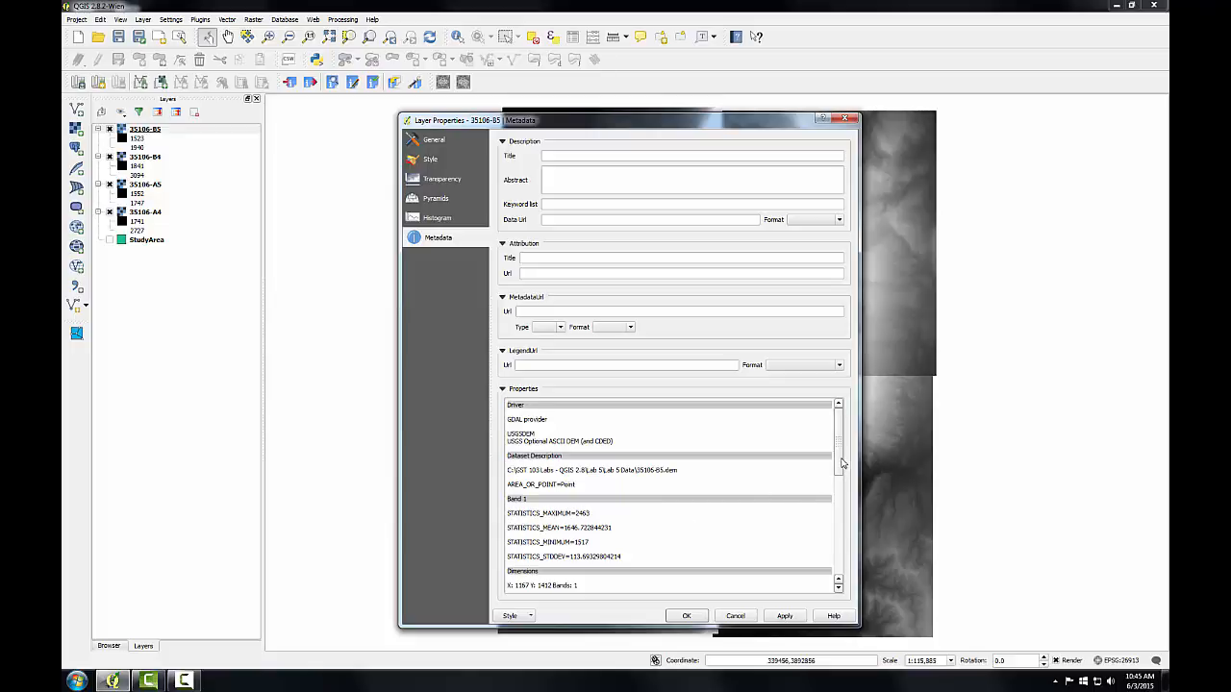
{"action": "scroll", "scroll_direction": "down", "scroll_amount": 3}
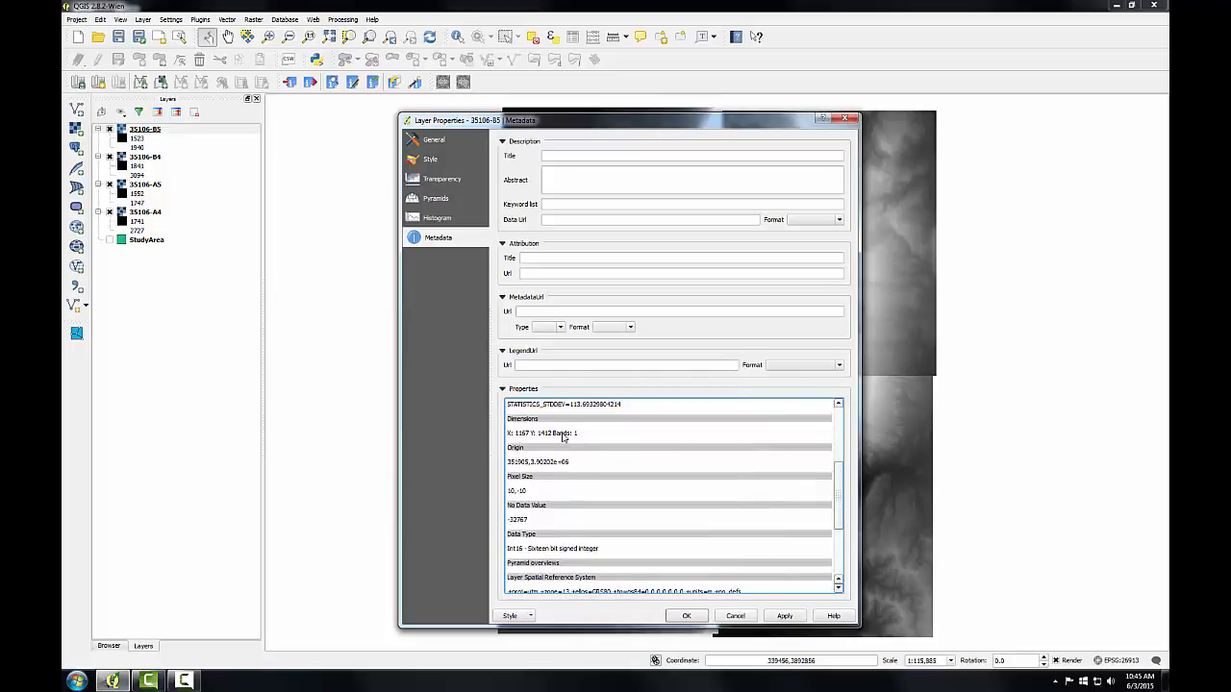
{"action": "mouse_move", "coordinate": [543, 468]}
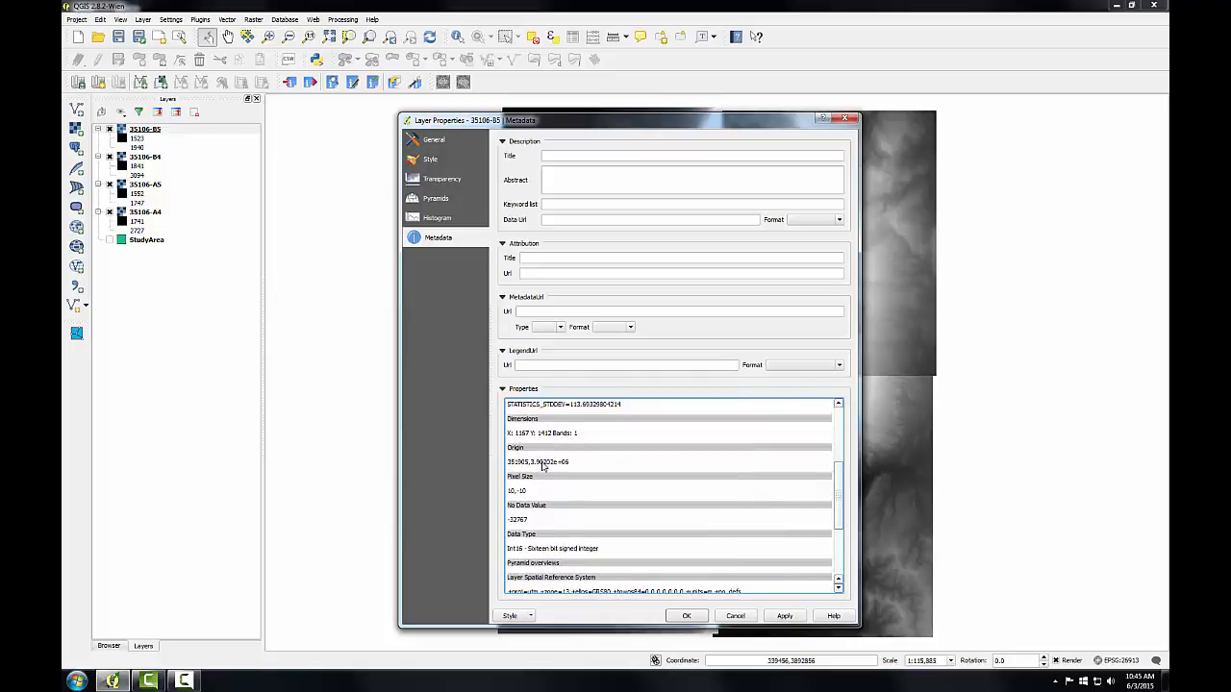
{"action": "mouse_move", "coordinate": [527, 495]}
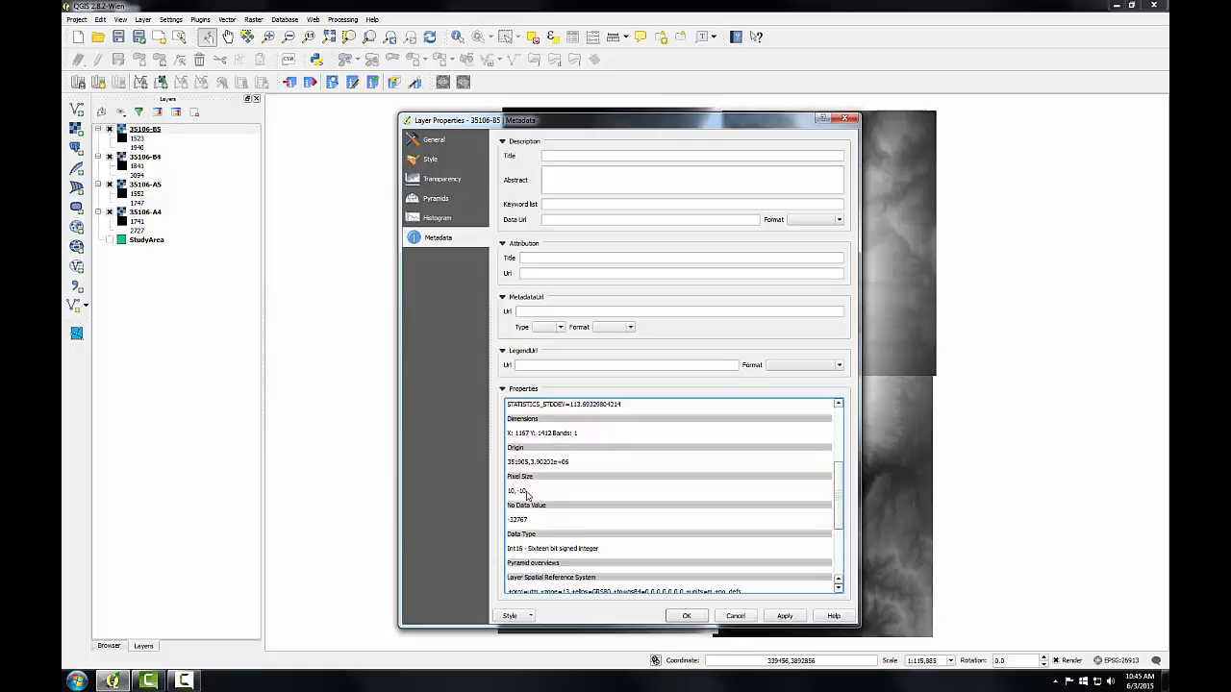
{"action": "mouse_move", "coordinate": [526, 523]}
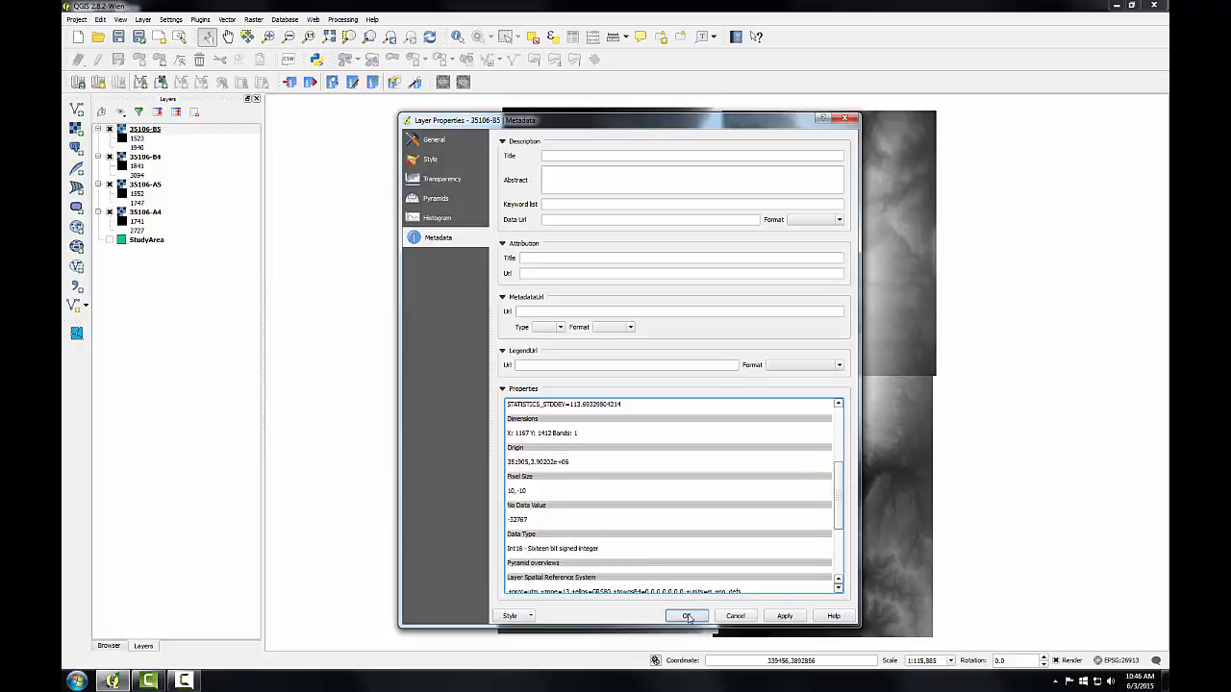
{"action": "left_click", "coordinate": [686, 615]}
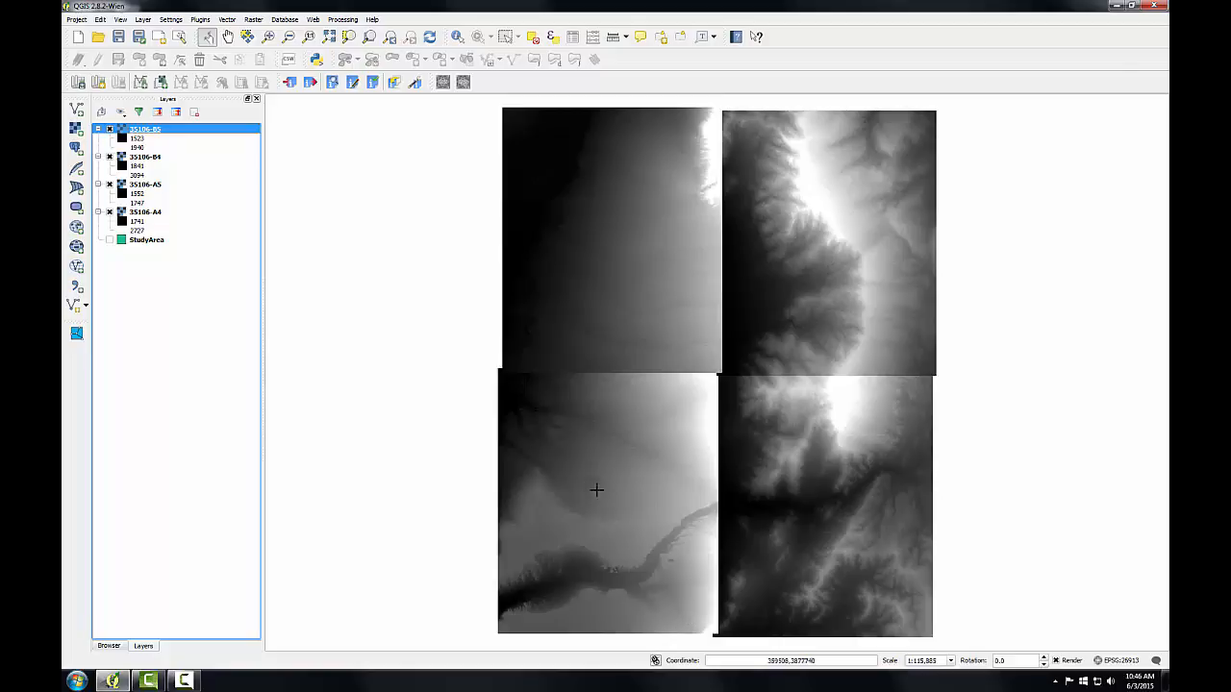
Step: Launch SAGA's Mosaick raster layers tool from the Processing Toolbox under Grid - Tools
{"action": "left_click", "coordinate": [342, 19]}
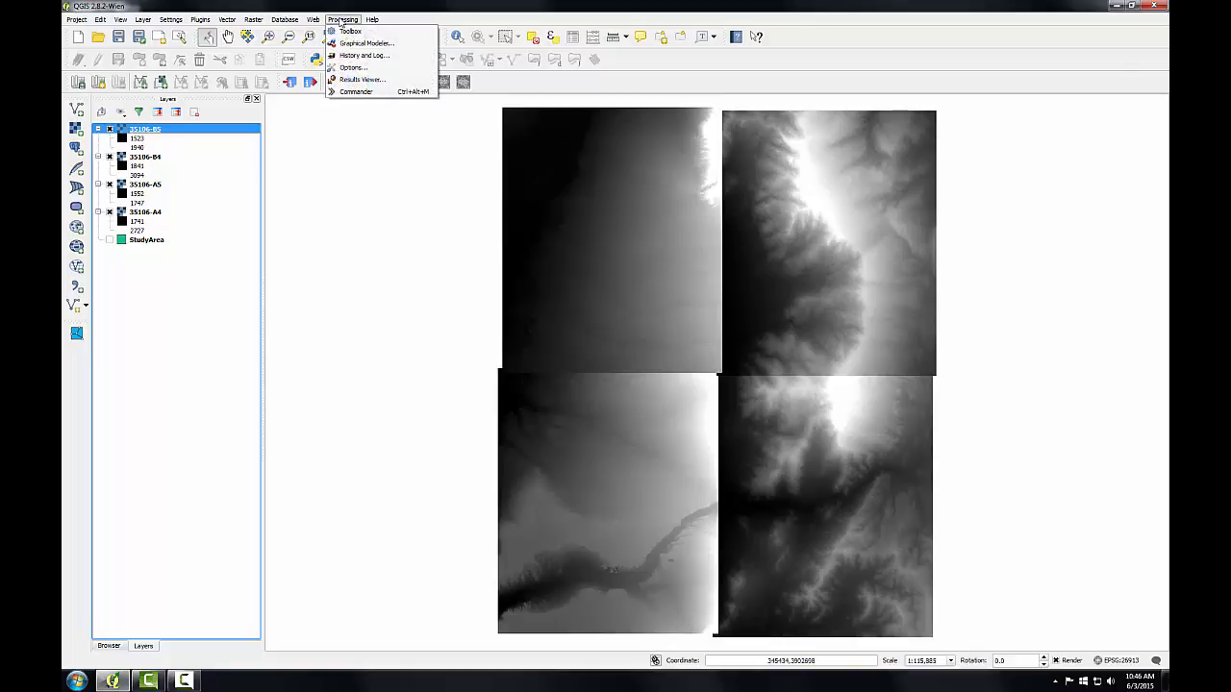
{"action": "left_click", "coordinate": [347, 32]}
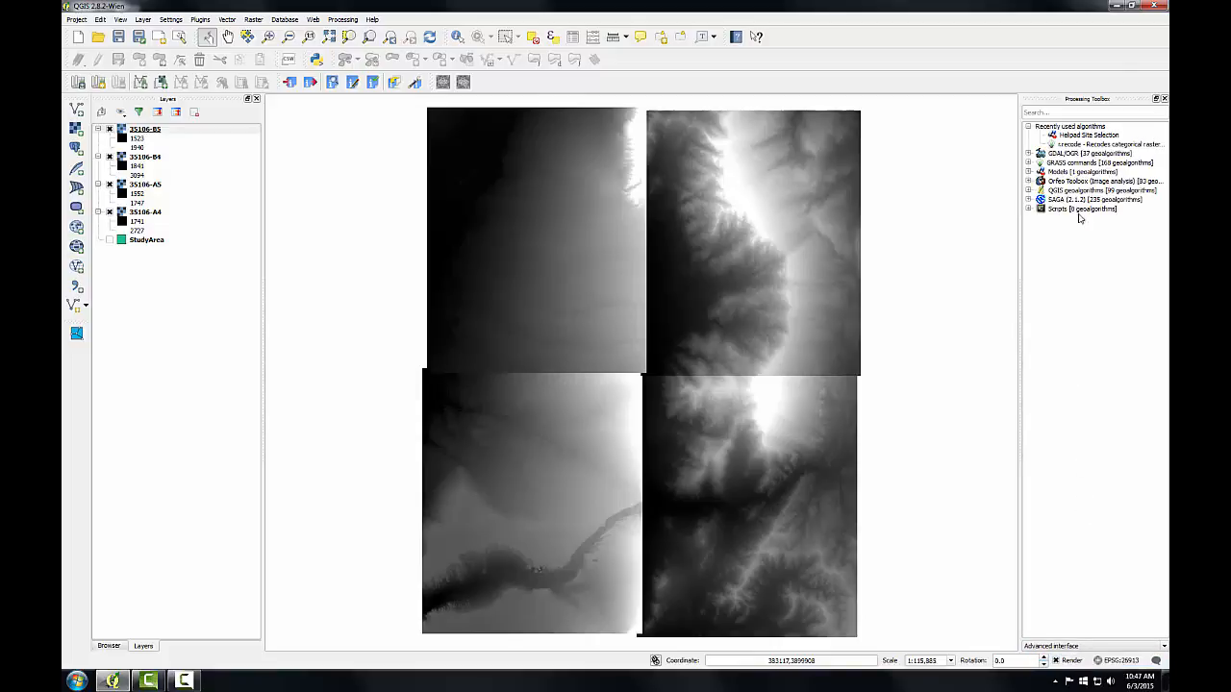
{"action": "mouse_move", "coordinate": [1060, 229]}
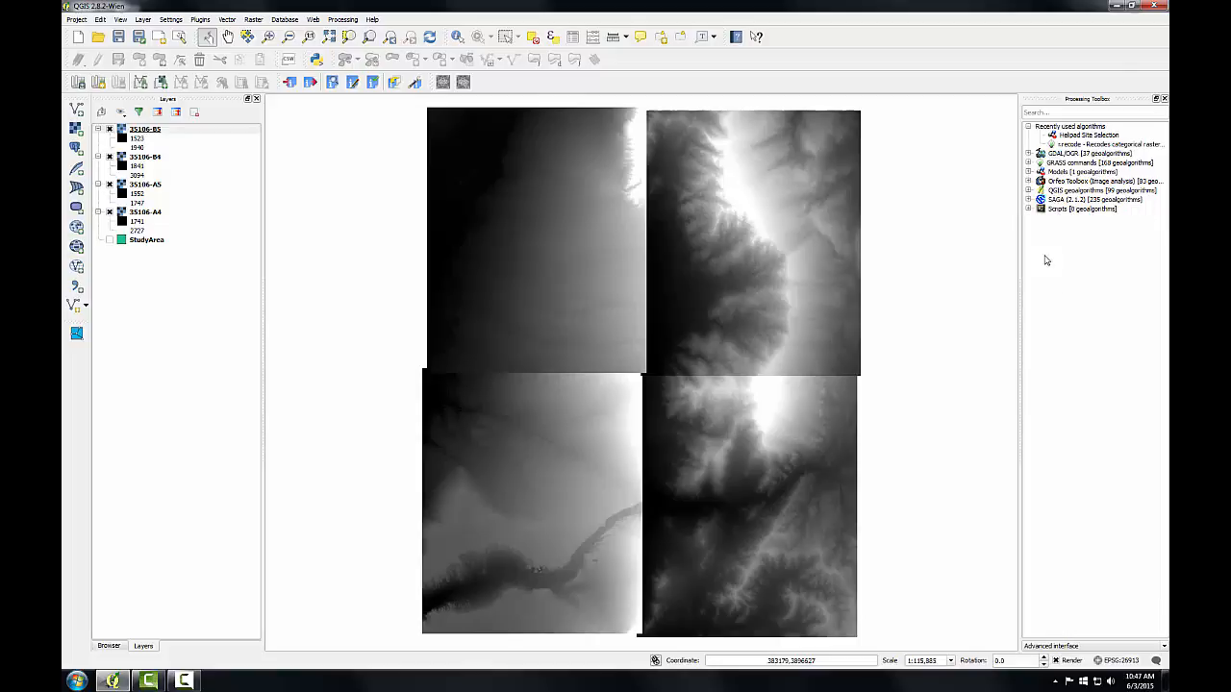
{"action": "left_click", "coordinate": [1028, 199]}
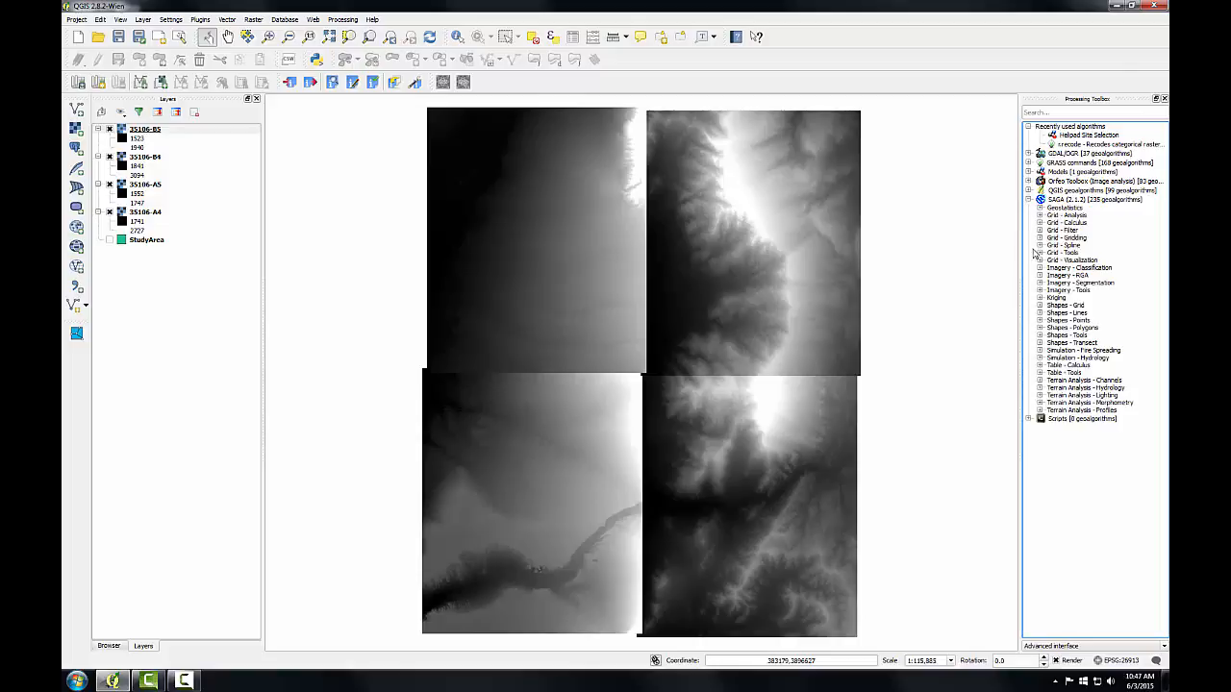
{"action": "left_click", "coordinate": [1041, 253]}
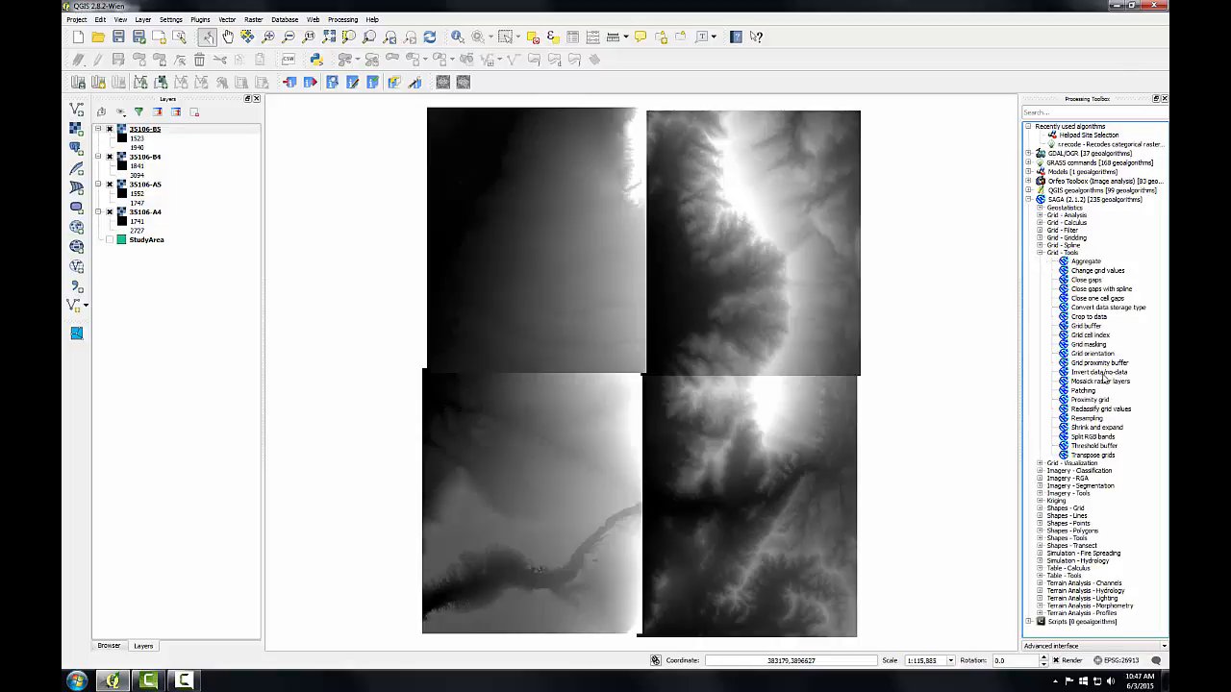
{"action": "mouse_move", "coordinate": [1100, 390]}
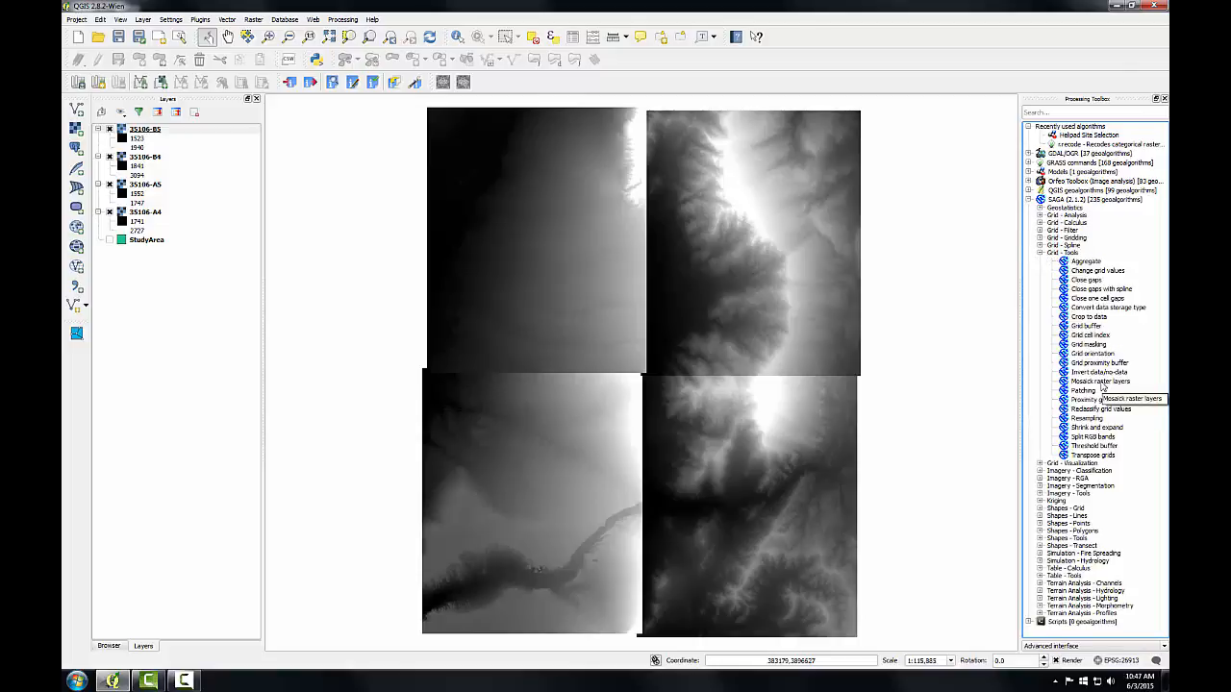
{"action": "double_click", "coordinate": [1093, 382]}
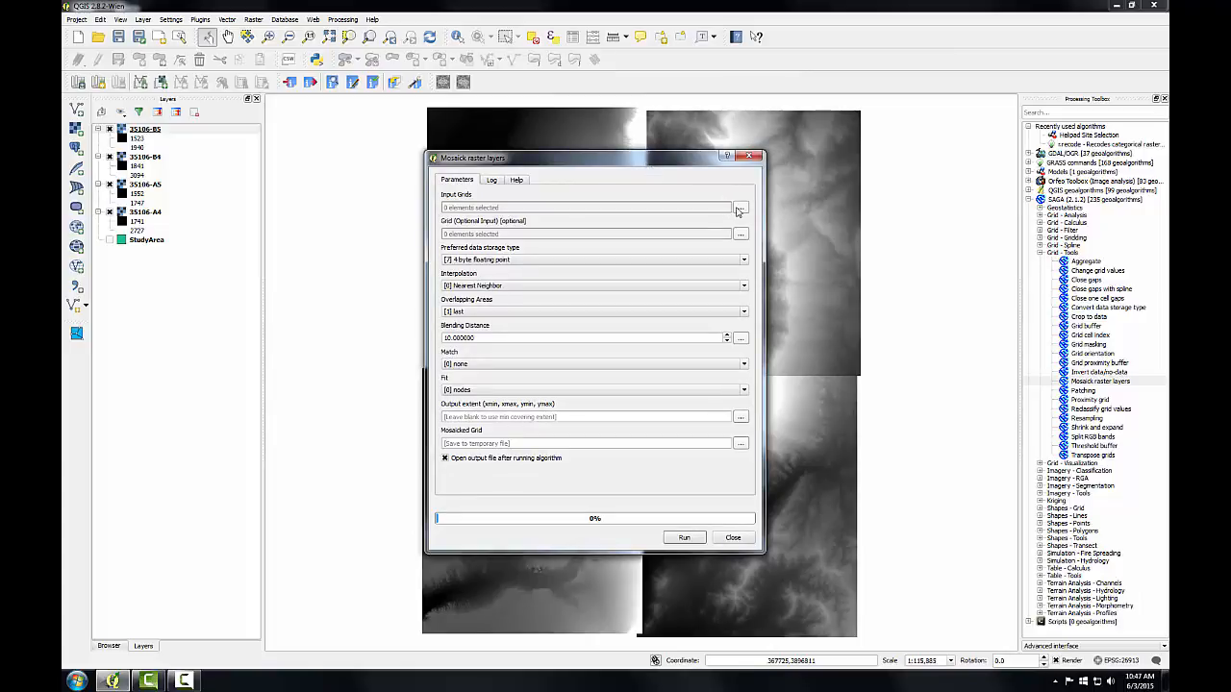
Step: Select all four DEM tiles as mosaic inputs and set bilinear interpolation
{"action": "left_click", "coordinate": [740, 207]}
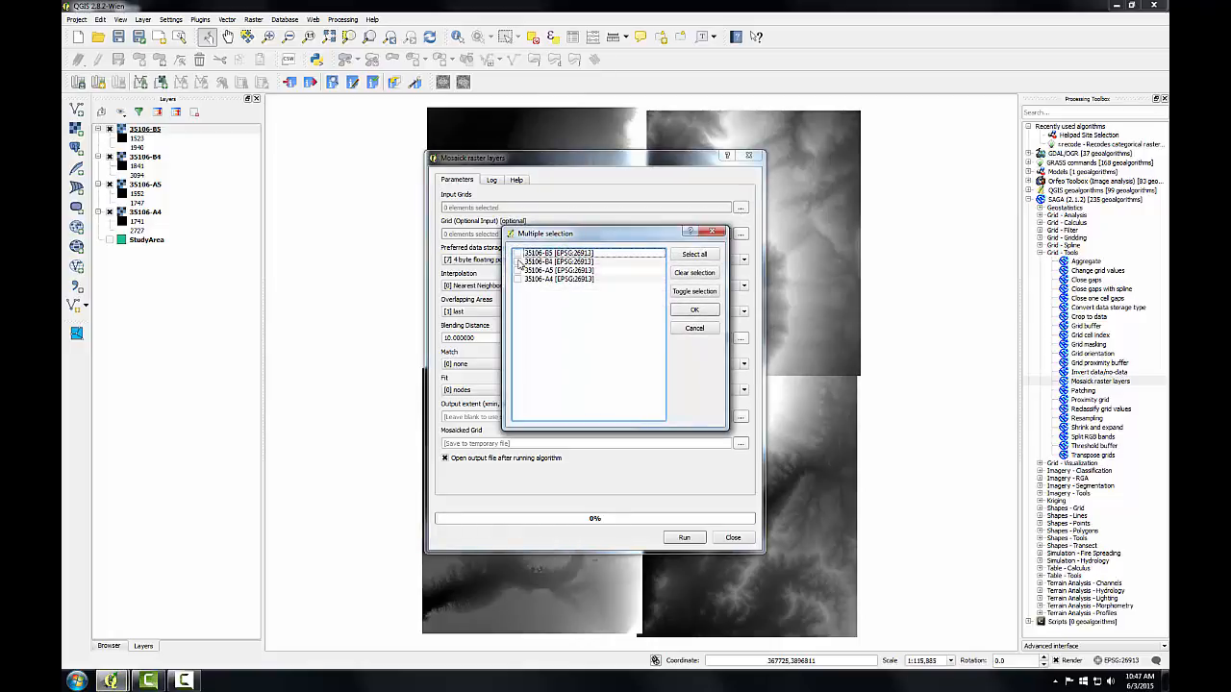
{"action": "left_click", "coordinate": [695, 254]}
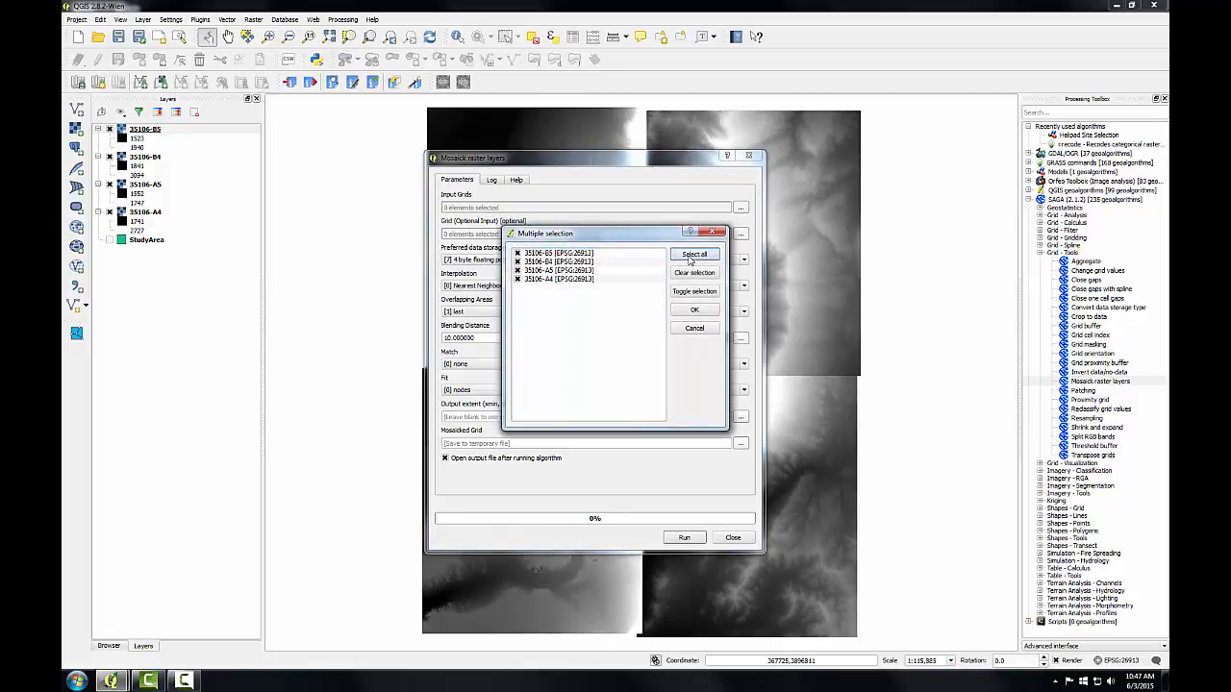
{"action": "left_click", "coordinate": [695, 310]}
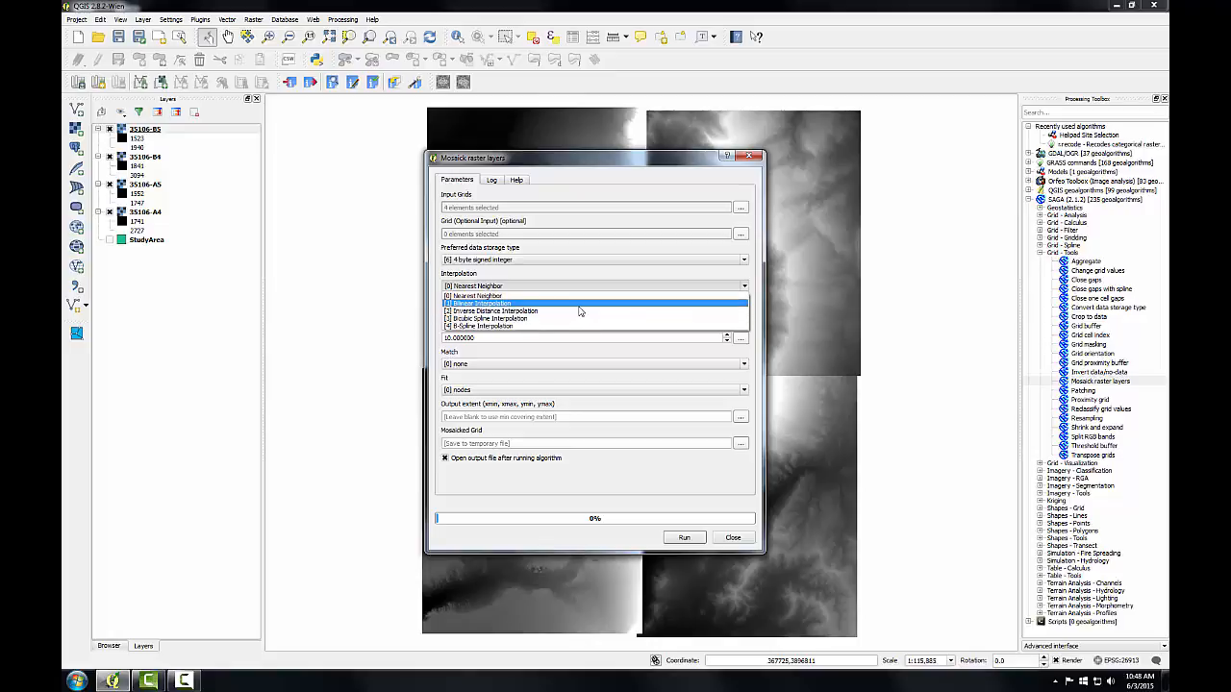
{"action": "left_click", "coordinate": [580, 303]}
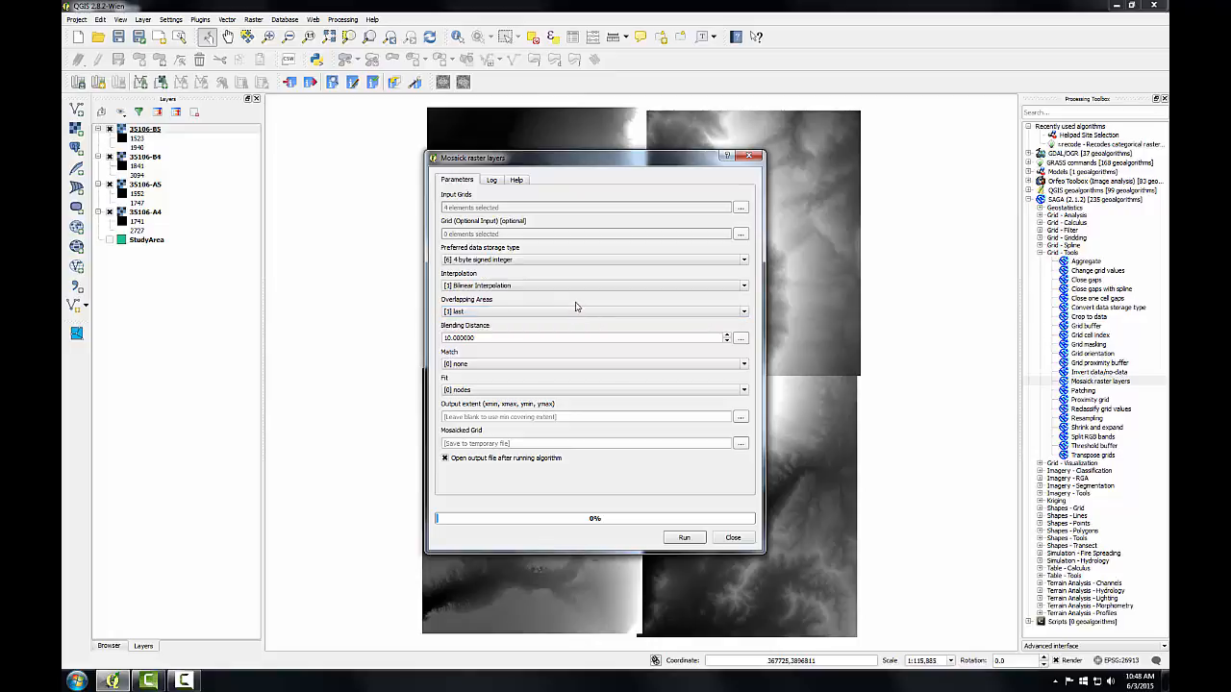
{"action": "mouse_move", "coordinate": [516, 308]}
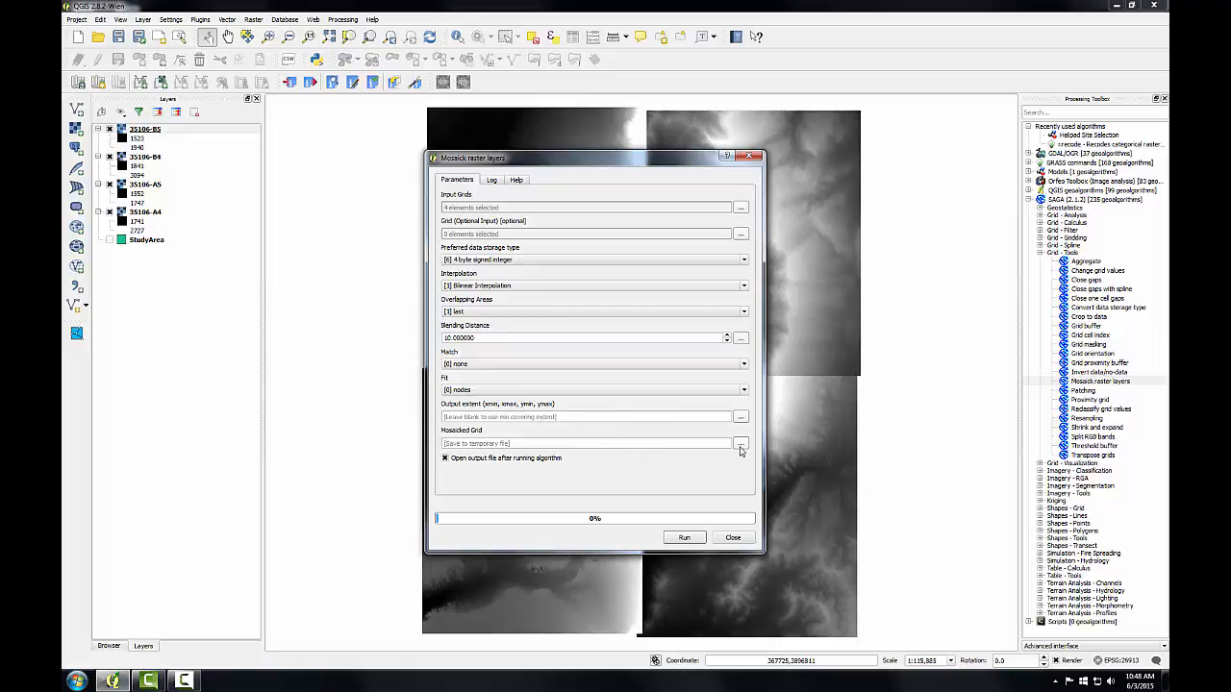
{"action": "left_click", "coordinate": [739, 443]}
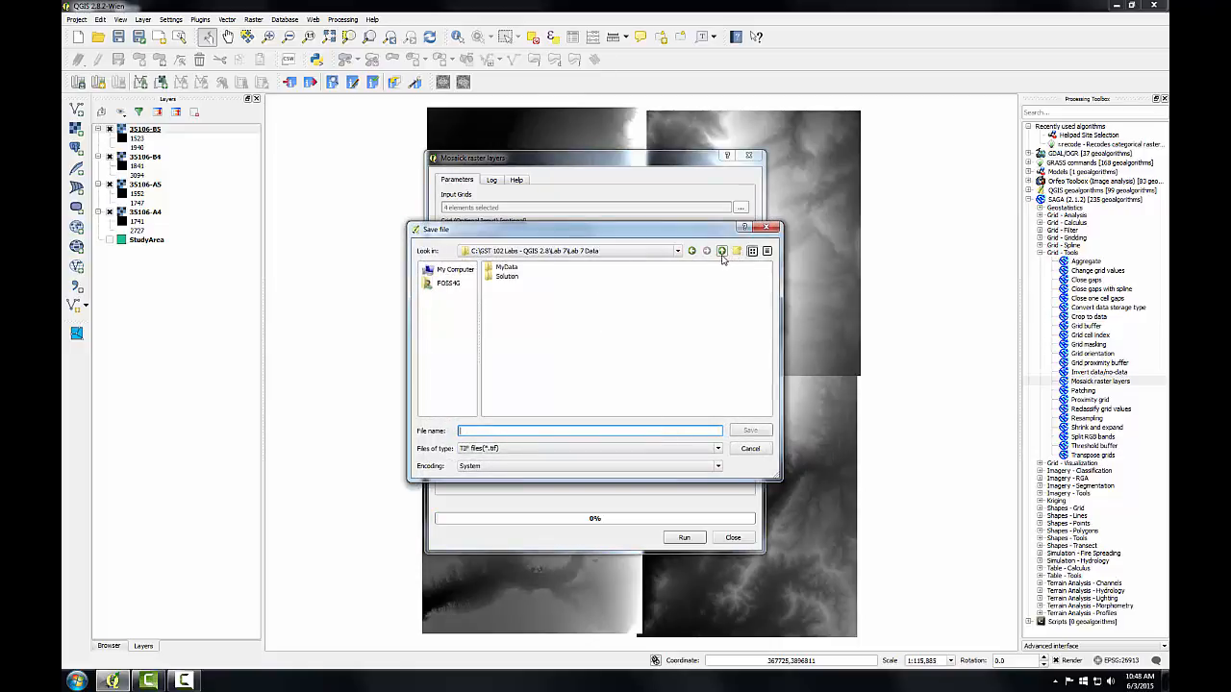
Step: Save the Mosaicked Grid as 'Mosaic' in Lab 5 Data and run the mosaic
{"action": "left_click", "coordinate": [719, 251]}
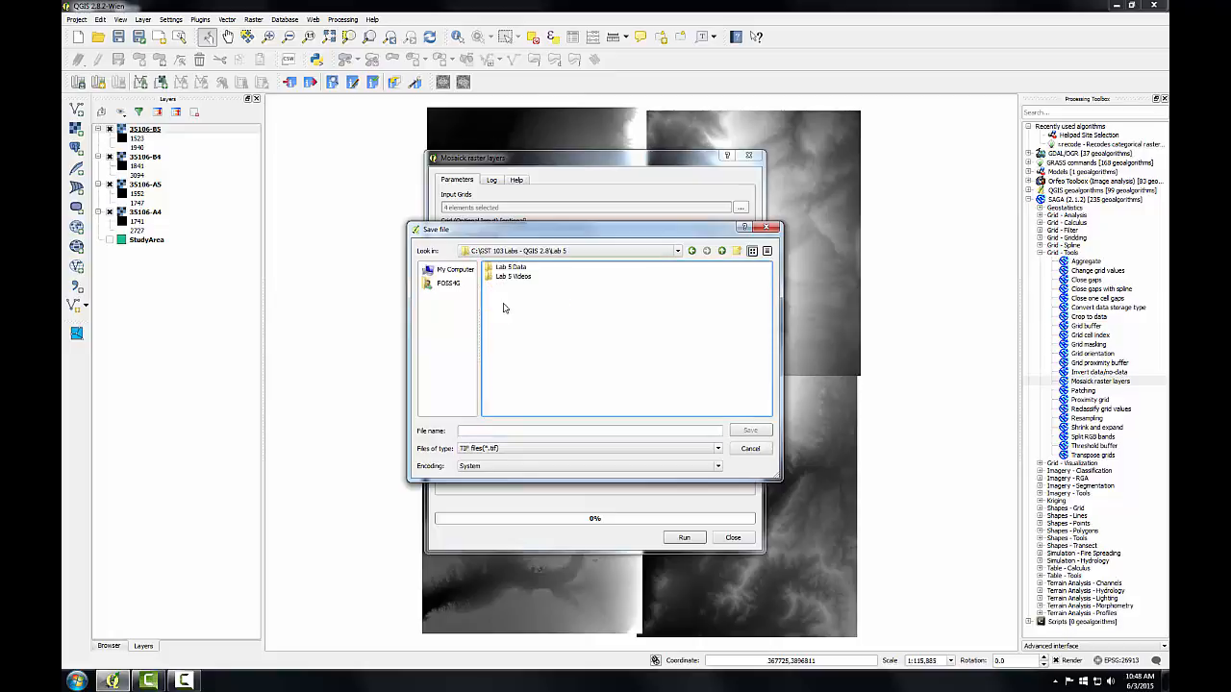
{"action": "double_click", "coordinate": [510, 267]}
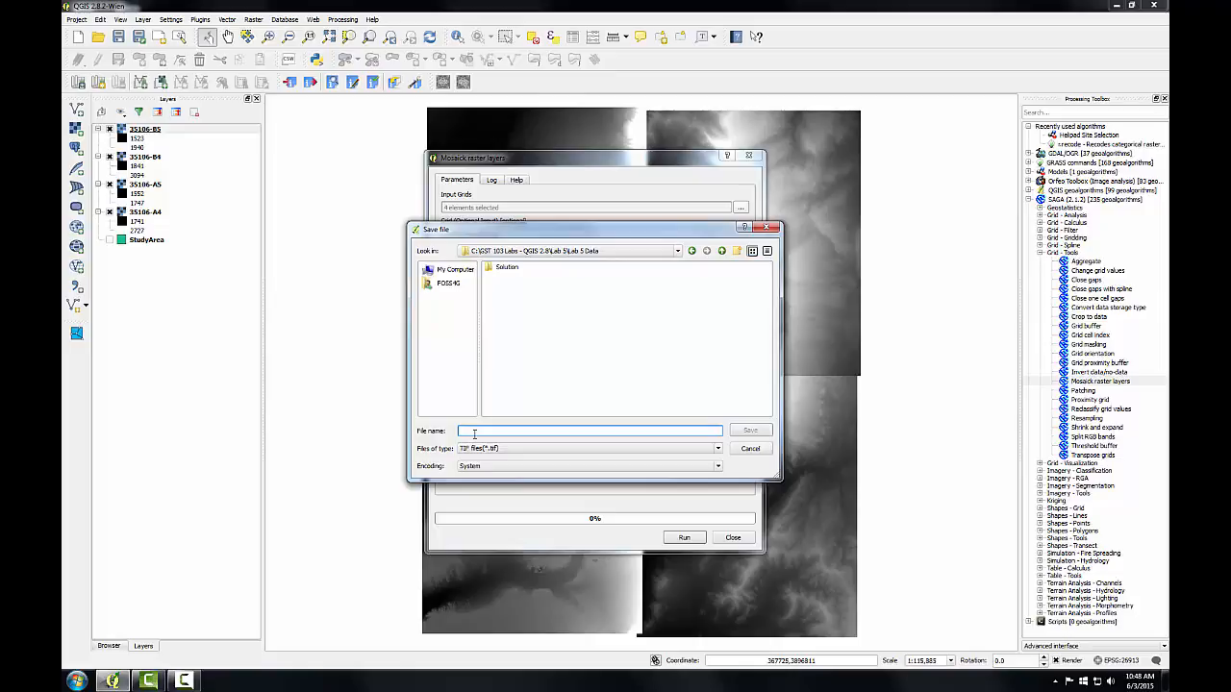
{"action": "type", "text": "Mosaick.tif"}
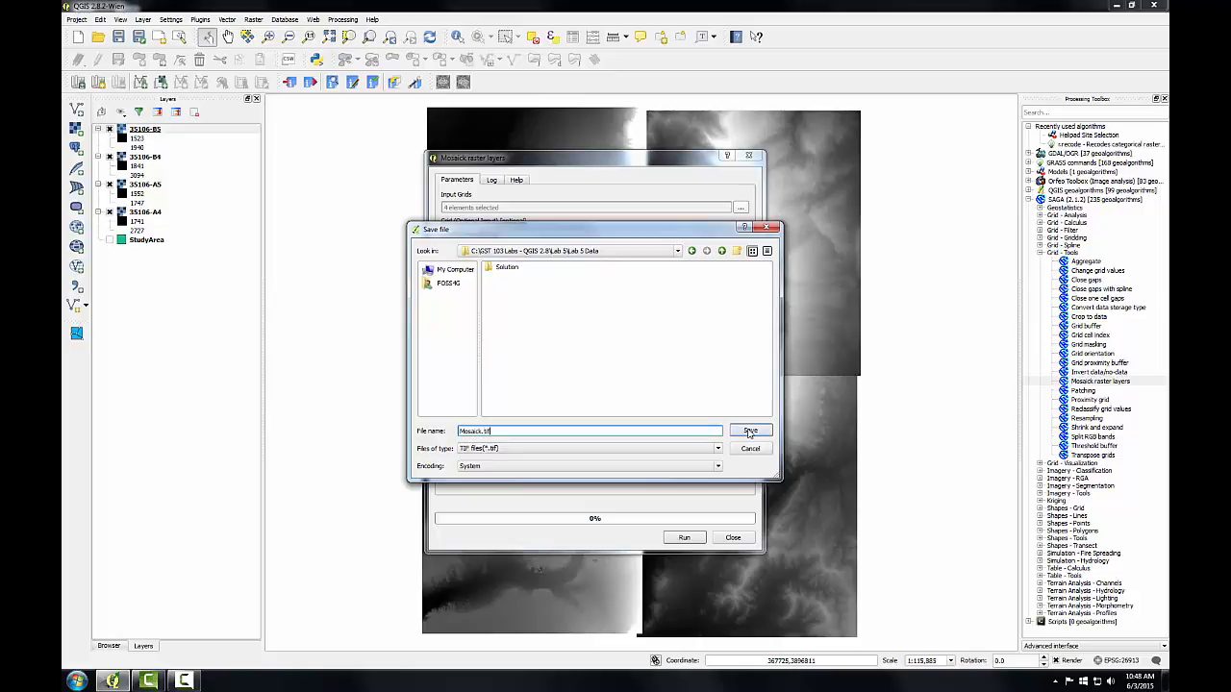
{"action": "left_click", "coordinate": [750, 430]}
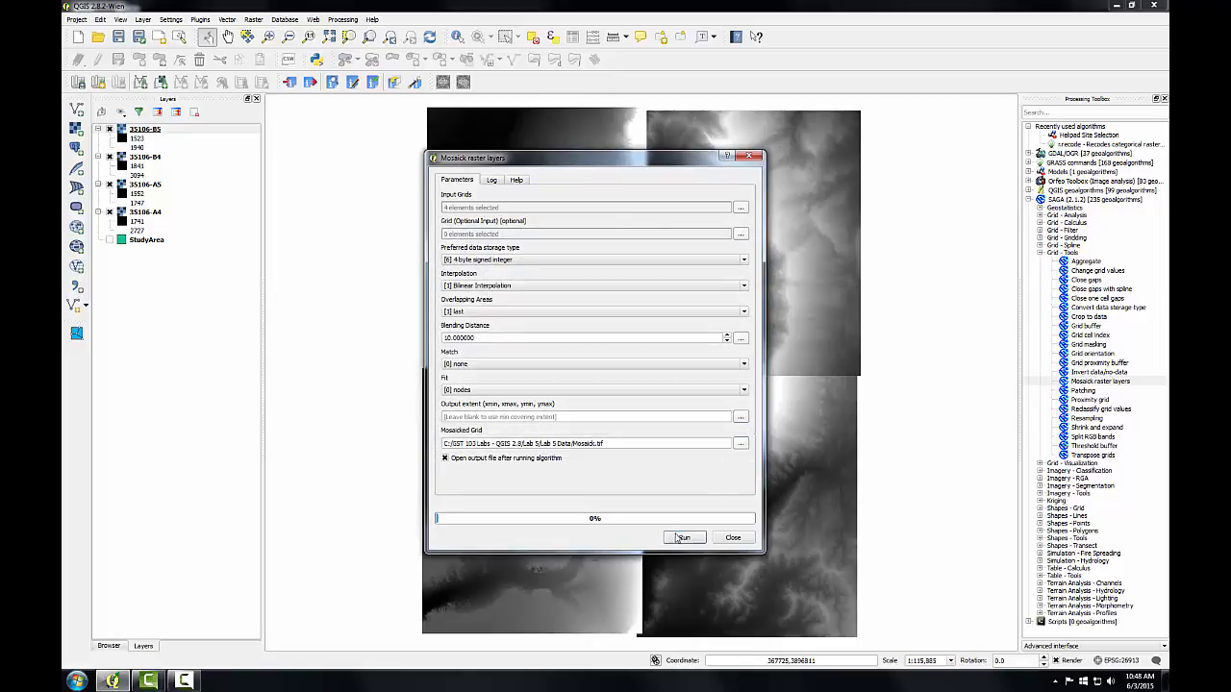
{"action": "left_click", "coordinate": [683, 537]}
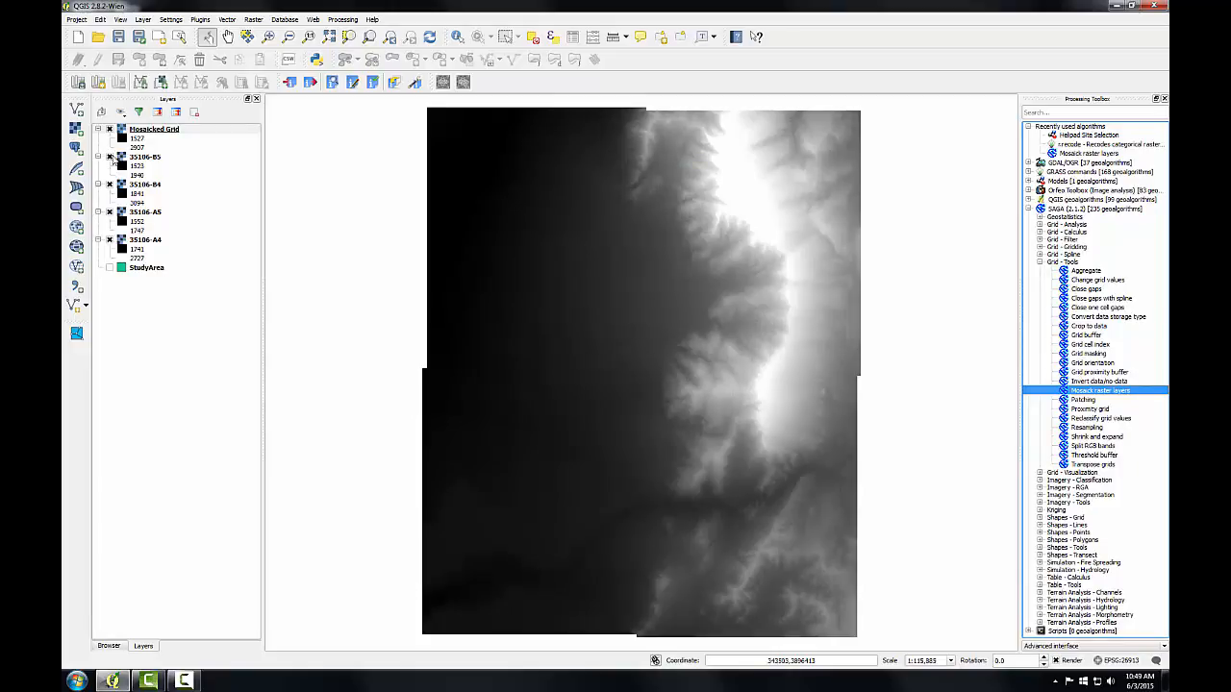
Step: Hide the DEM tile layers and turn on the StudyArea polygon layer
{"action": "left_click", "coordinate": [153, 129]}
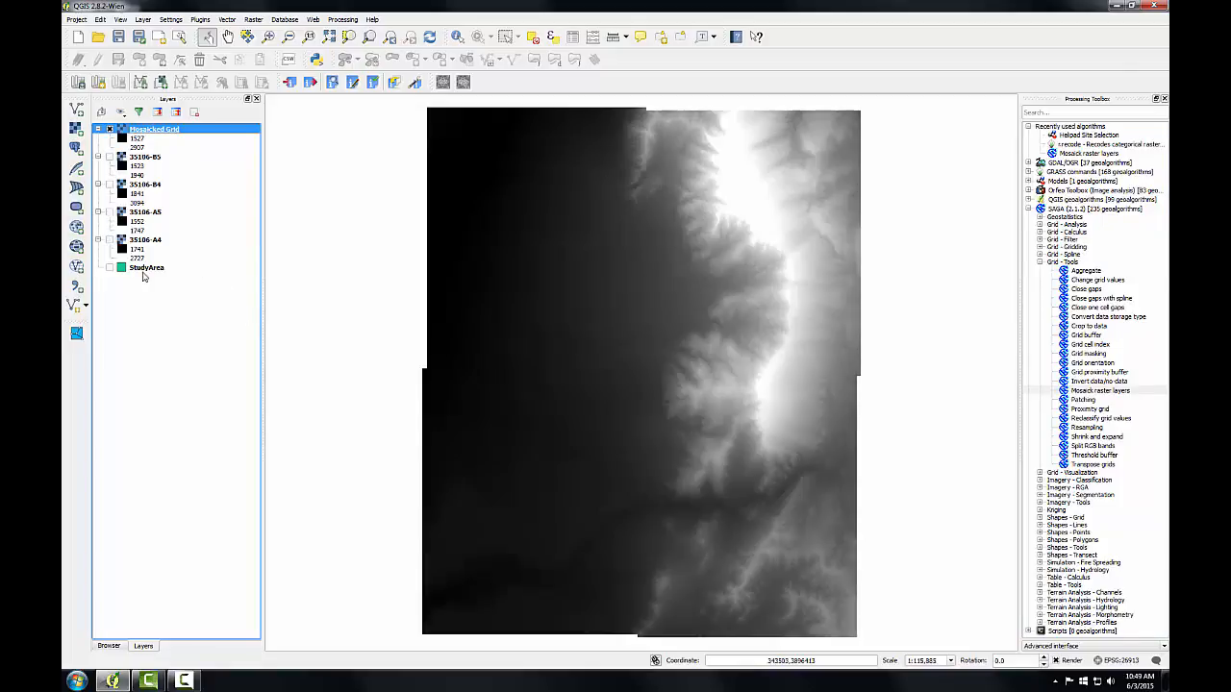
{"action": "left_click", "coordinate": [146, 267]}
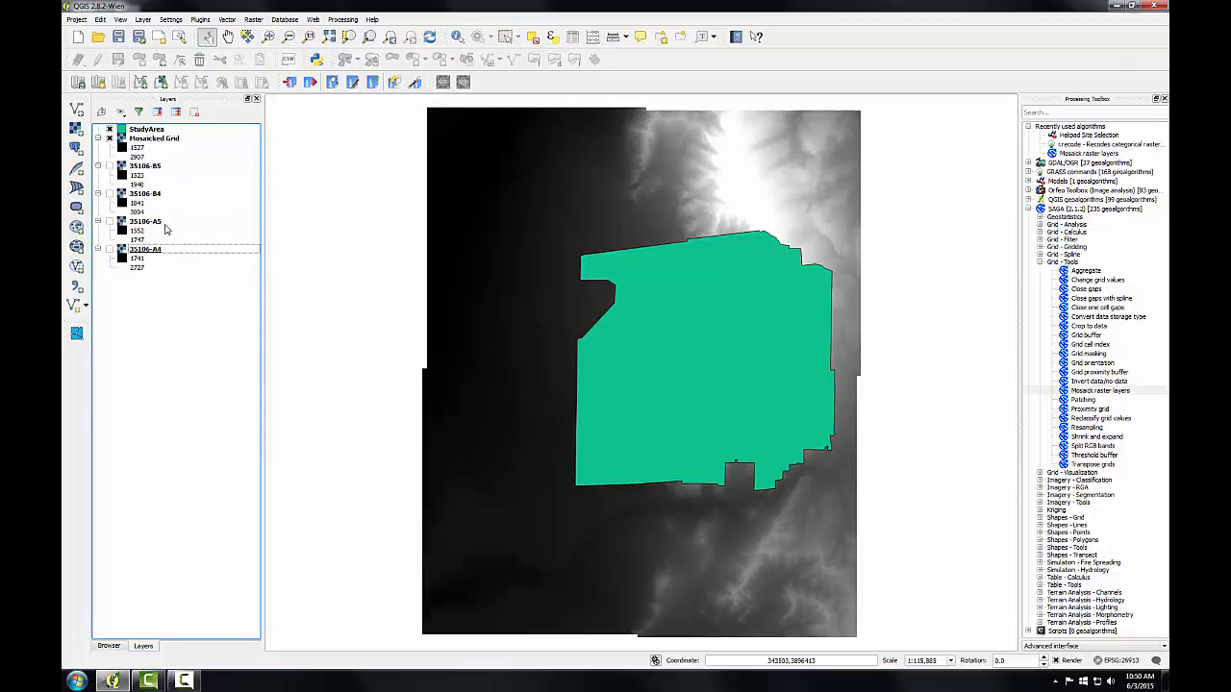
{"action": "mouse_move", "coordinate": [165, 229]}
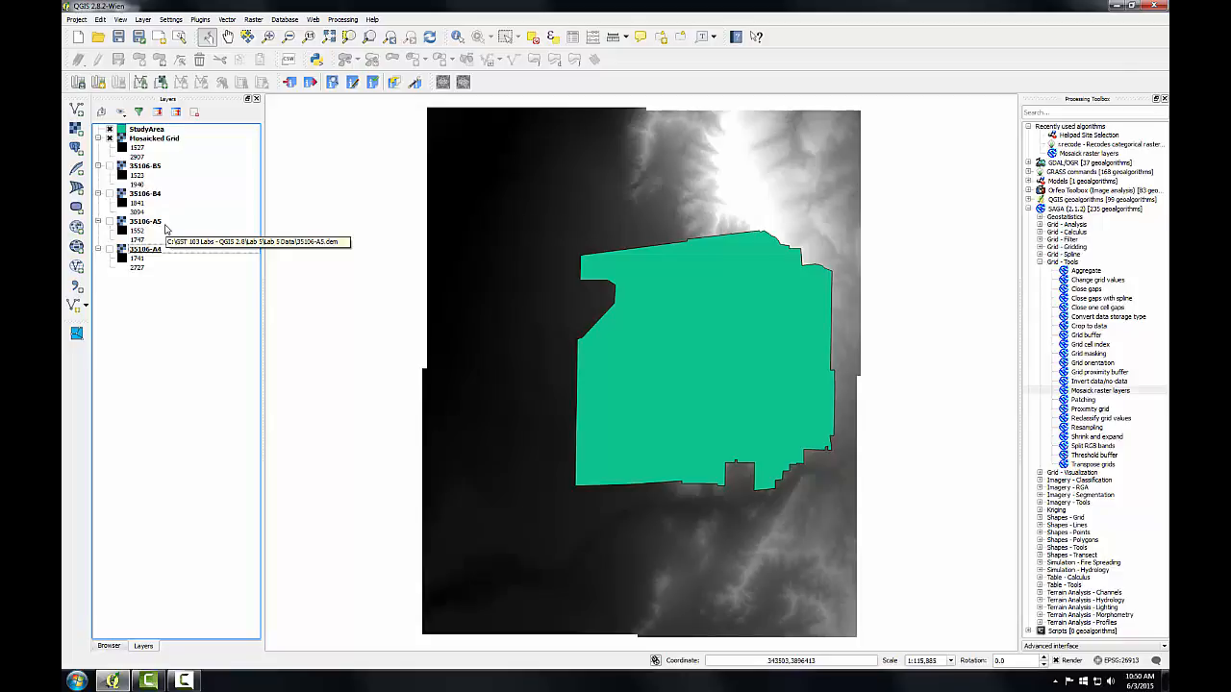
Step: Open the raster Clipper with StudyAreaDEM.tif in Lab 5 Data as output
{"action": "left_click", "coordinate": [253, 17]}
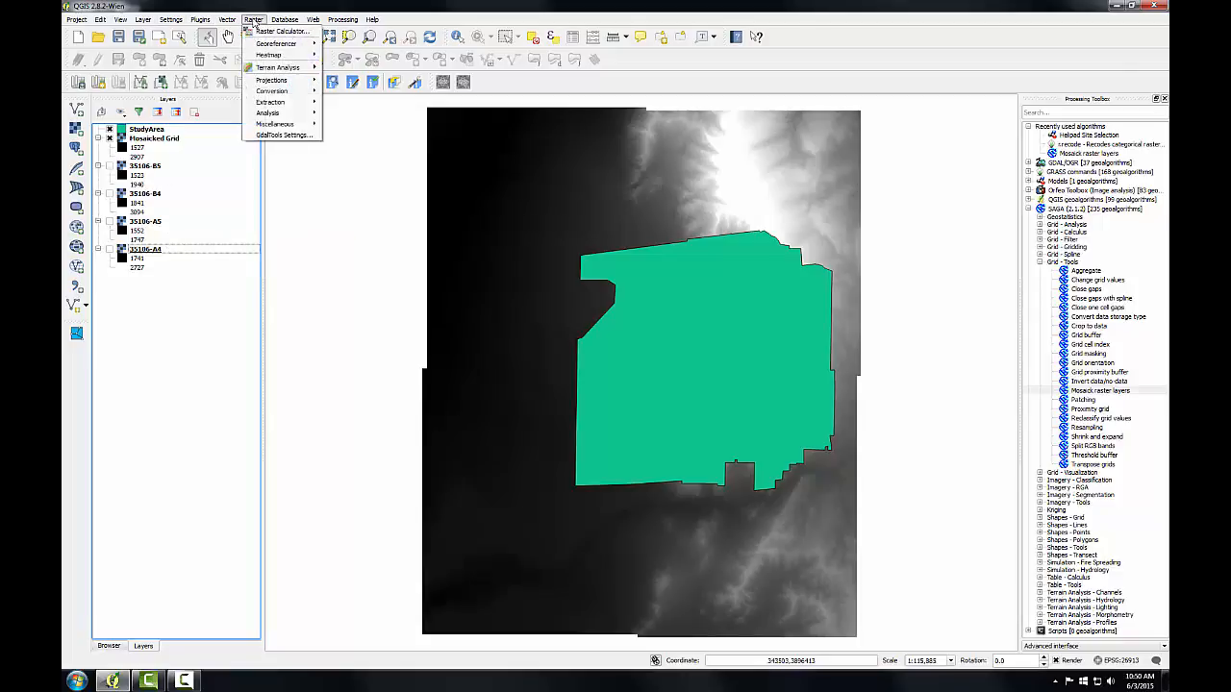
{"action": "mouse_move", "coordinate": [272, 101]}
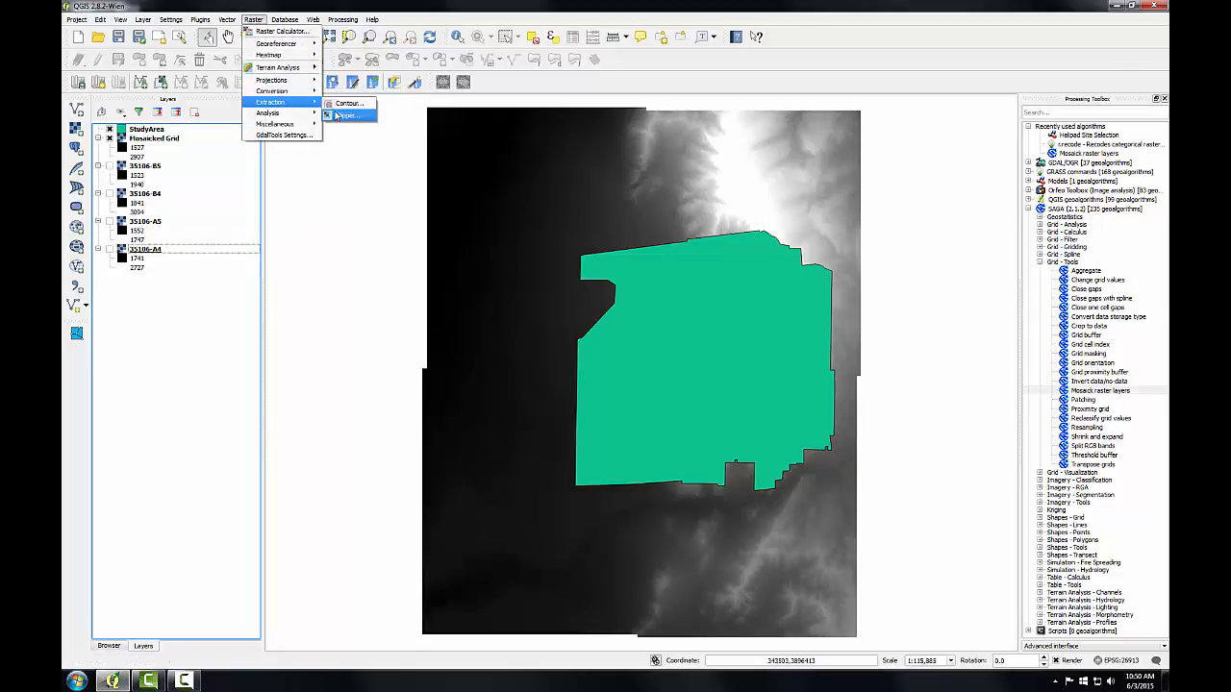
{"action": "left_click", "coordinate": [346, 115]}
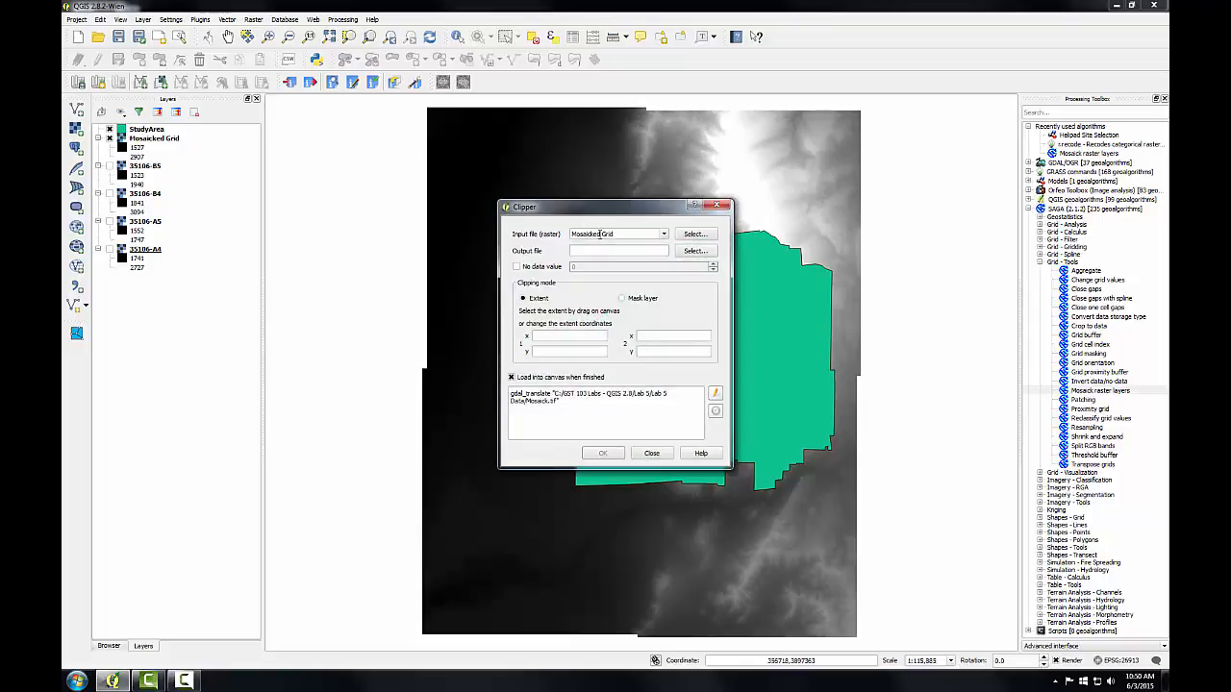
{"action": "left_click", "coordinate": [695, 250]}
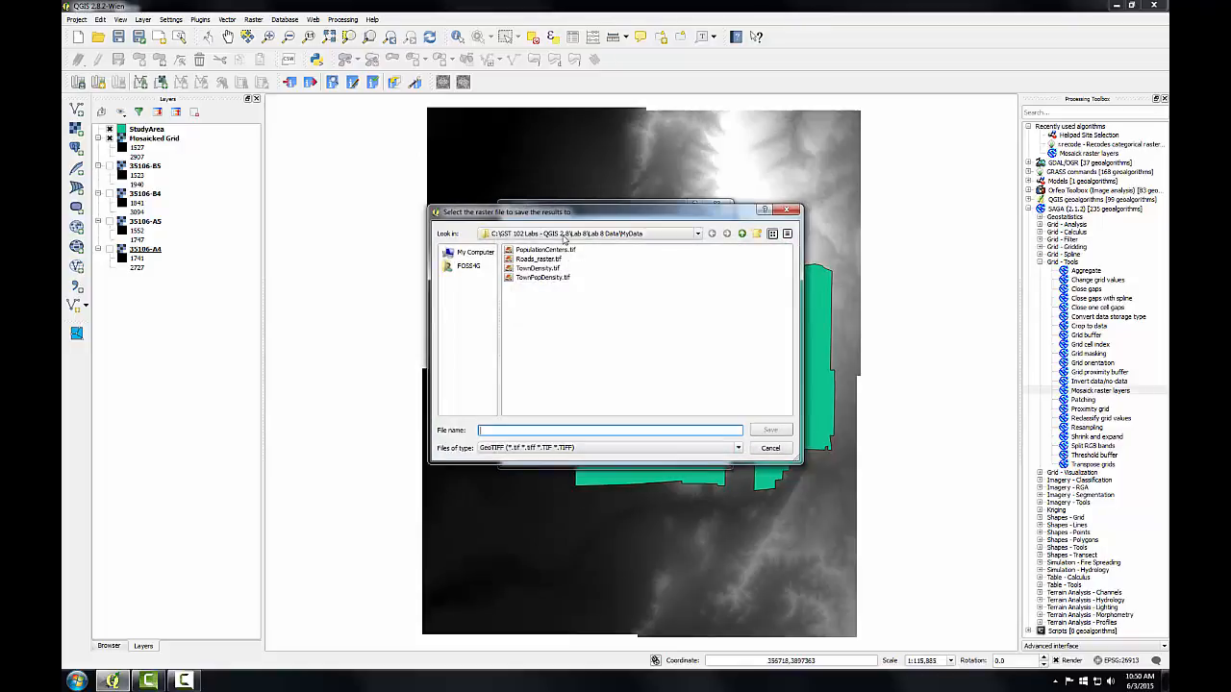
{"action": "left_click", "coordinate": [741, 234]}
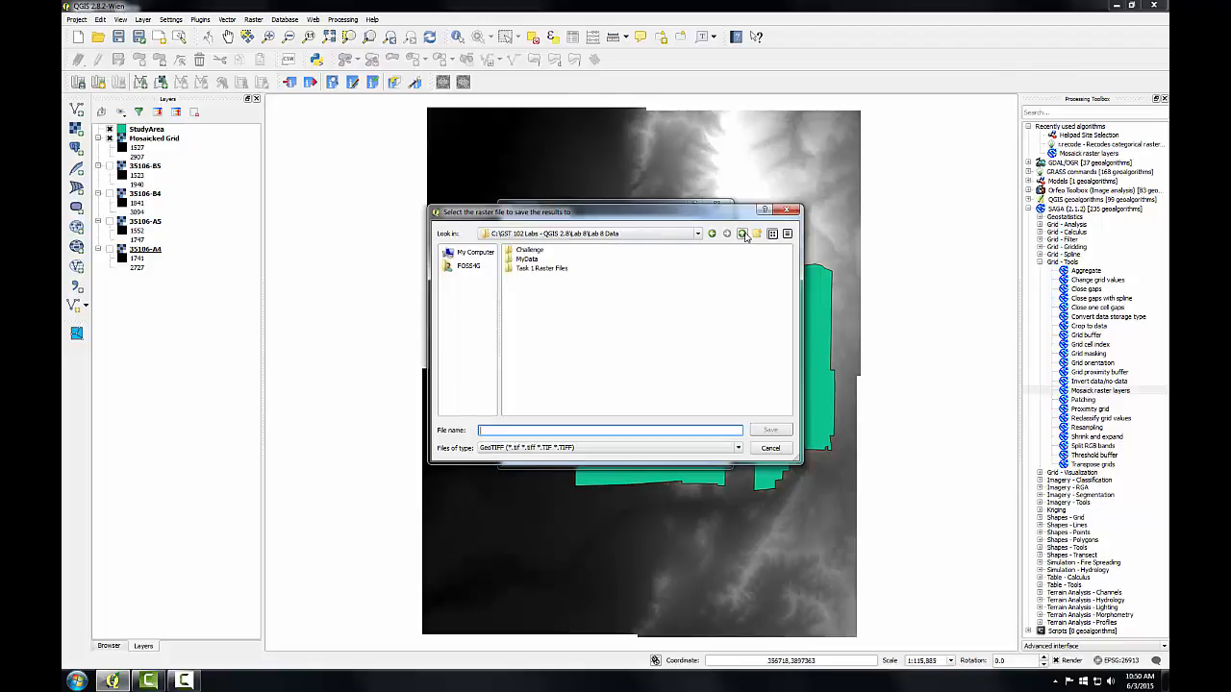
{"action": "left_click", "coordinate": [741, 233]}
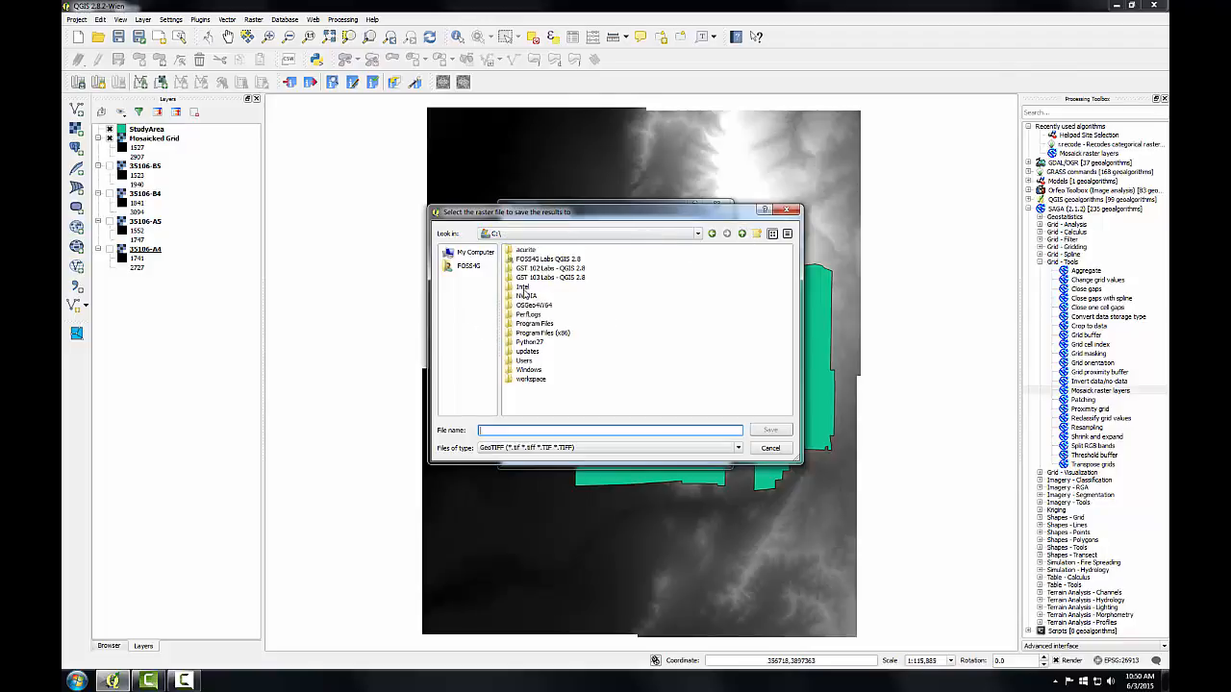
{"action": "double_click", "coordinate": [550, 276]}
{"action": "type", "text": "StudyAreaDEM.tif"}
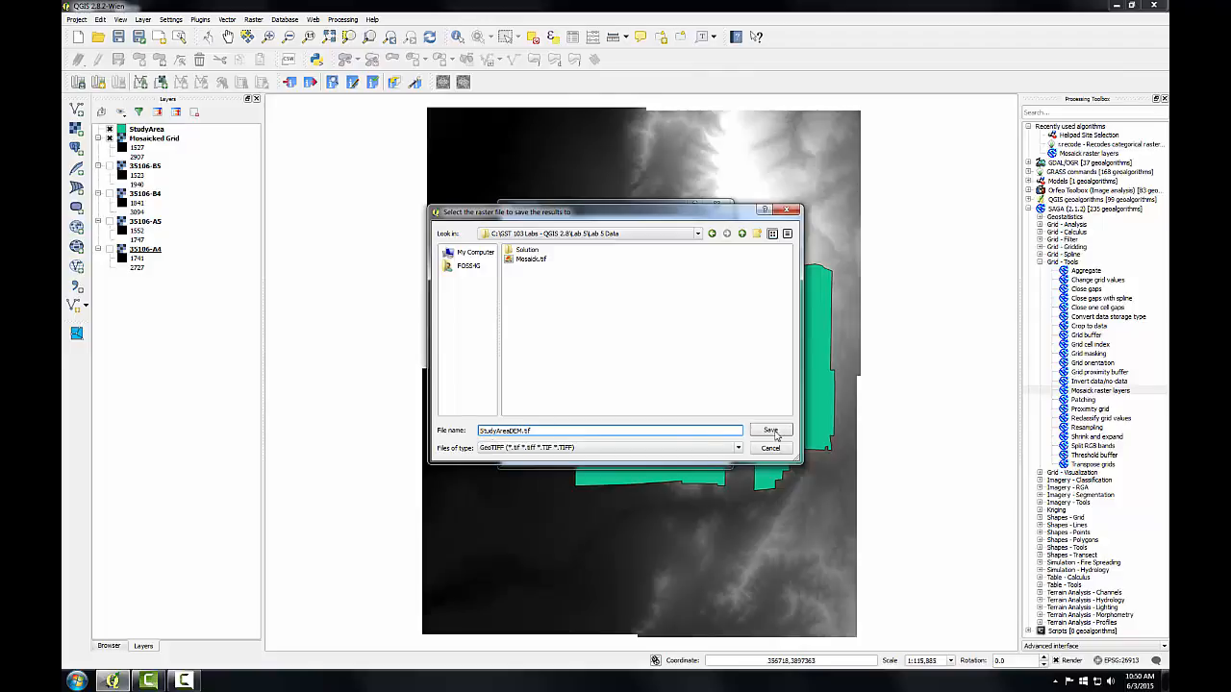
{"action": "left_click", "coordinate": [771, 430]}
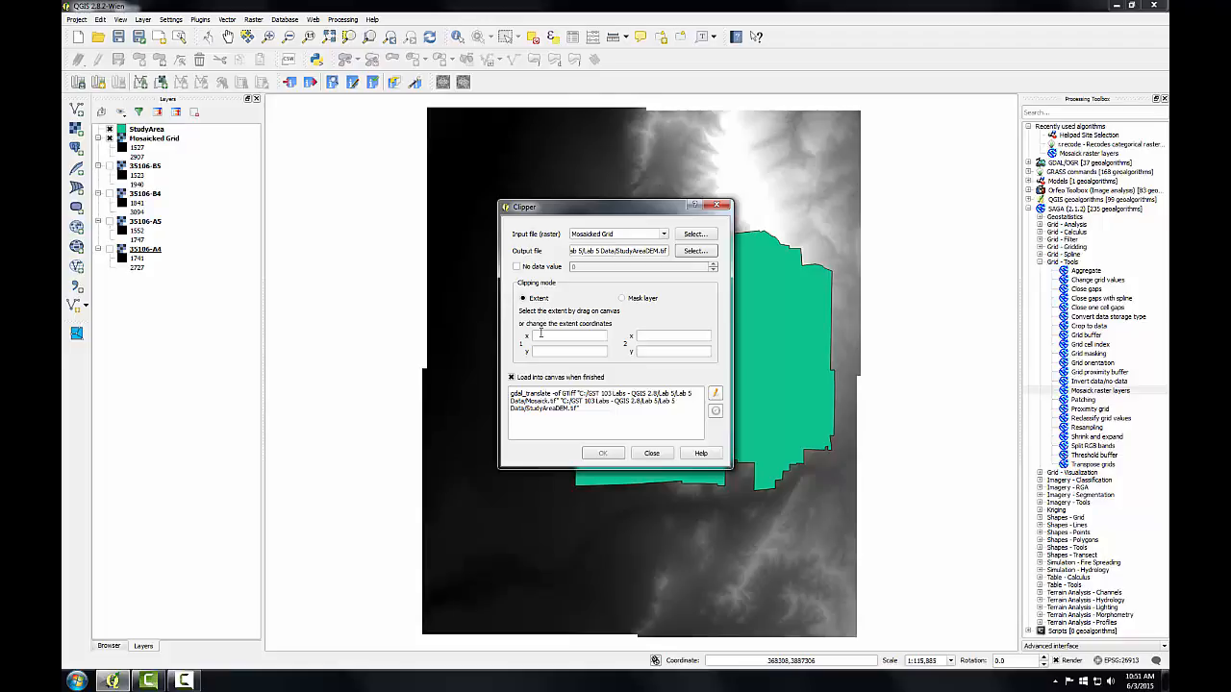
Step: Clip the Mosaicked Grid using StudyArea as the mask layer, then close Clipper
{"action": "left_click", "coordinate": [620, 298]}
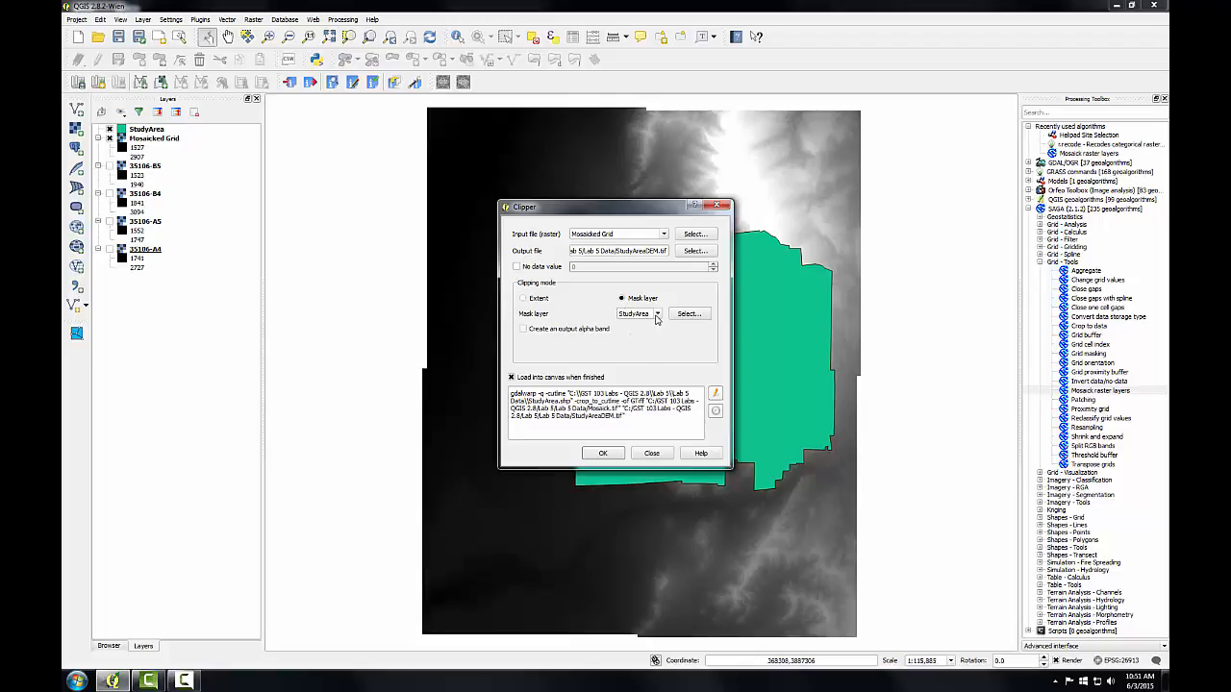
{"action": "mouse_move", "coordinate": [624, 368]}
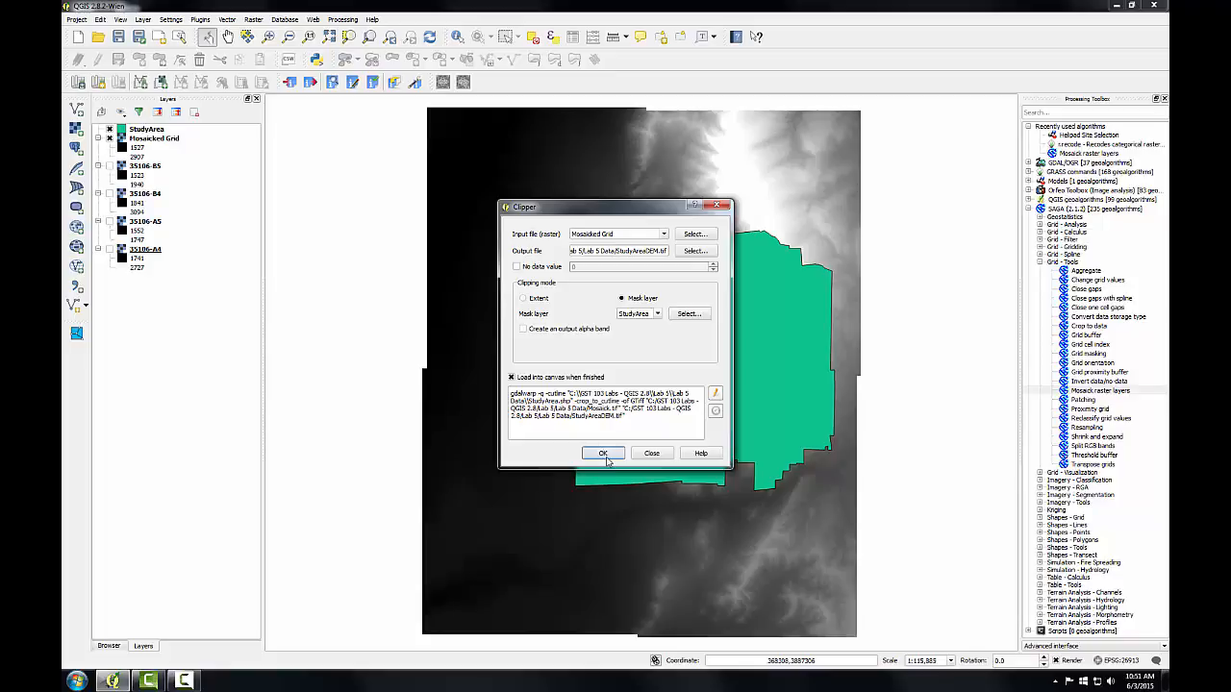
{"action": "left_click", "coordinate": [603, 453]}
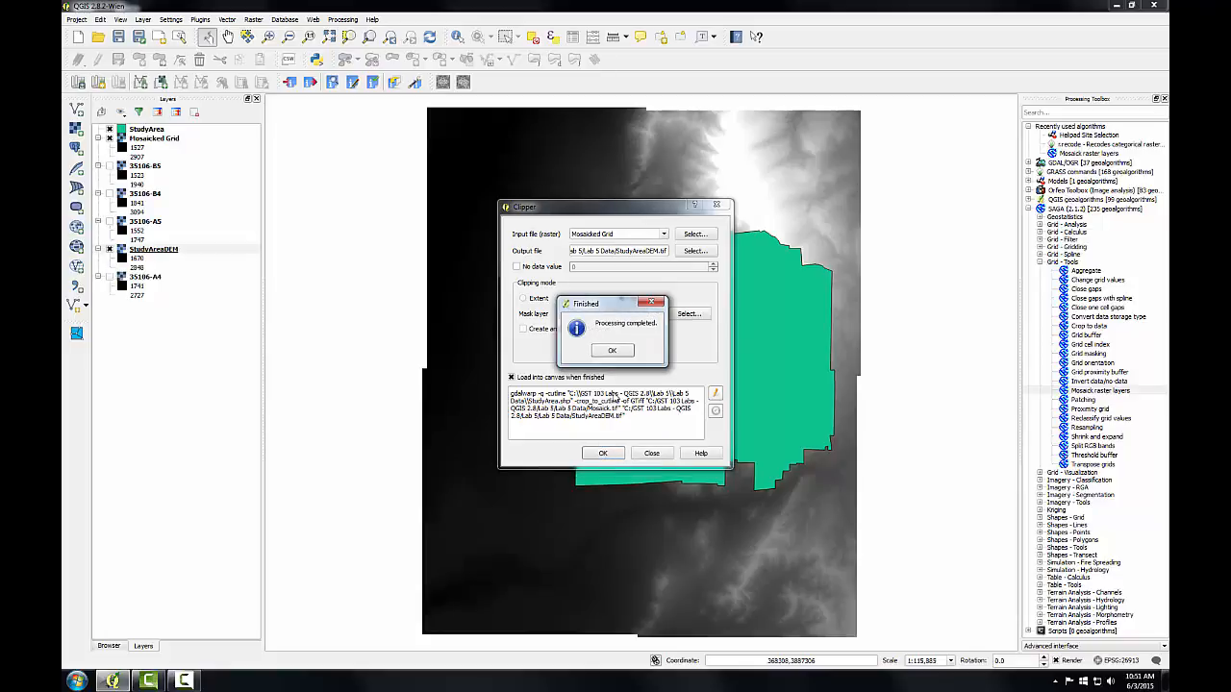
{"action": "left_click", "coordinate": [611, 350]}
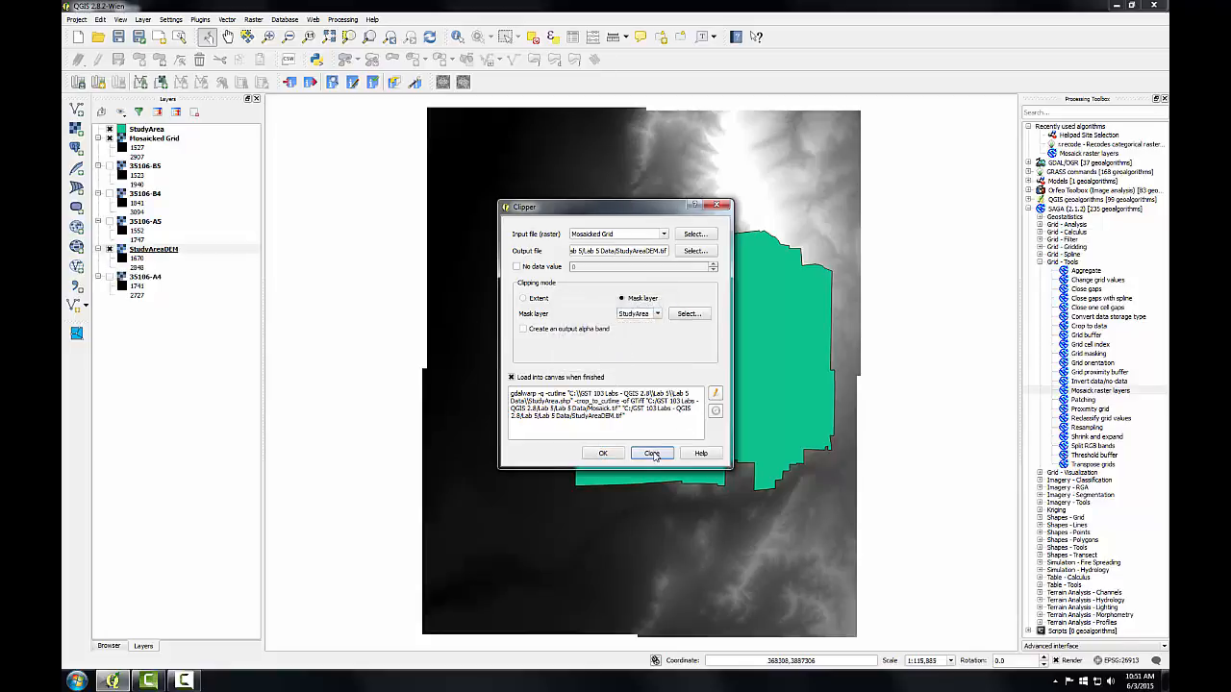
{"action": "left_click", "coordinate": [651, 453]}
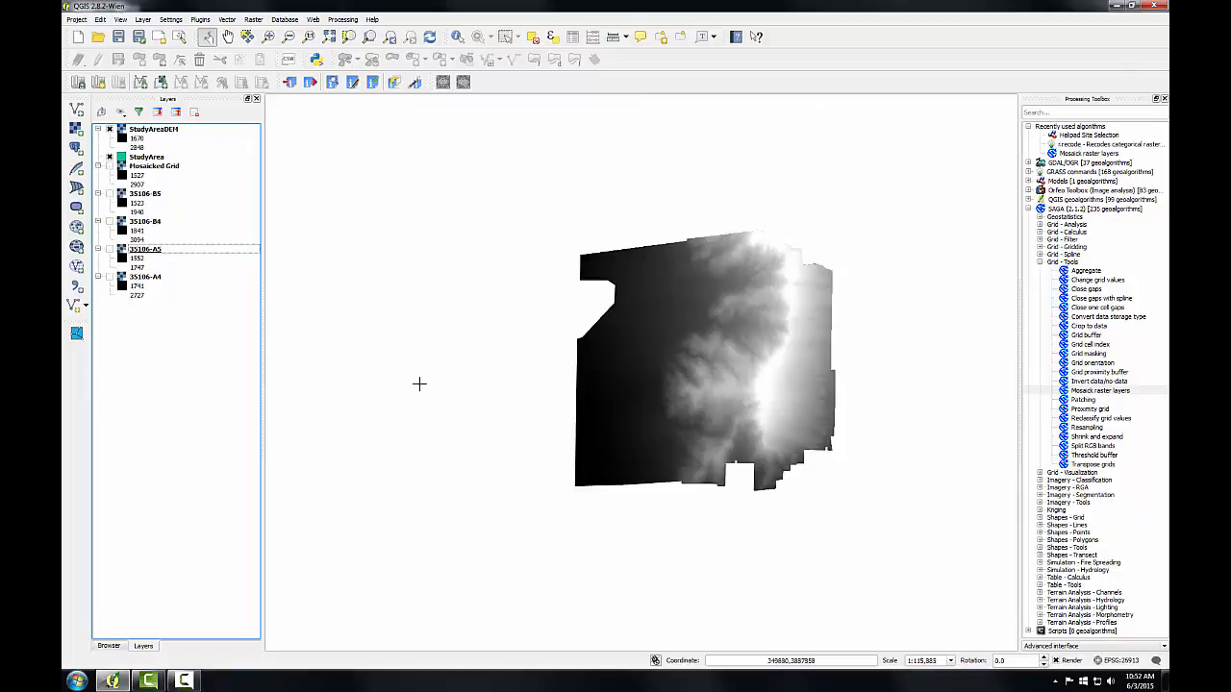
{"action": "mouse_move", "coordinate": [426, 390]}
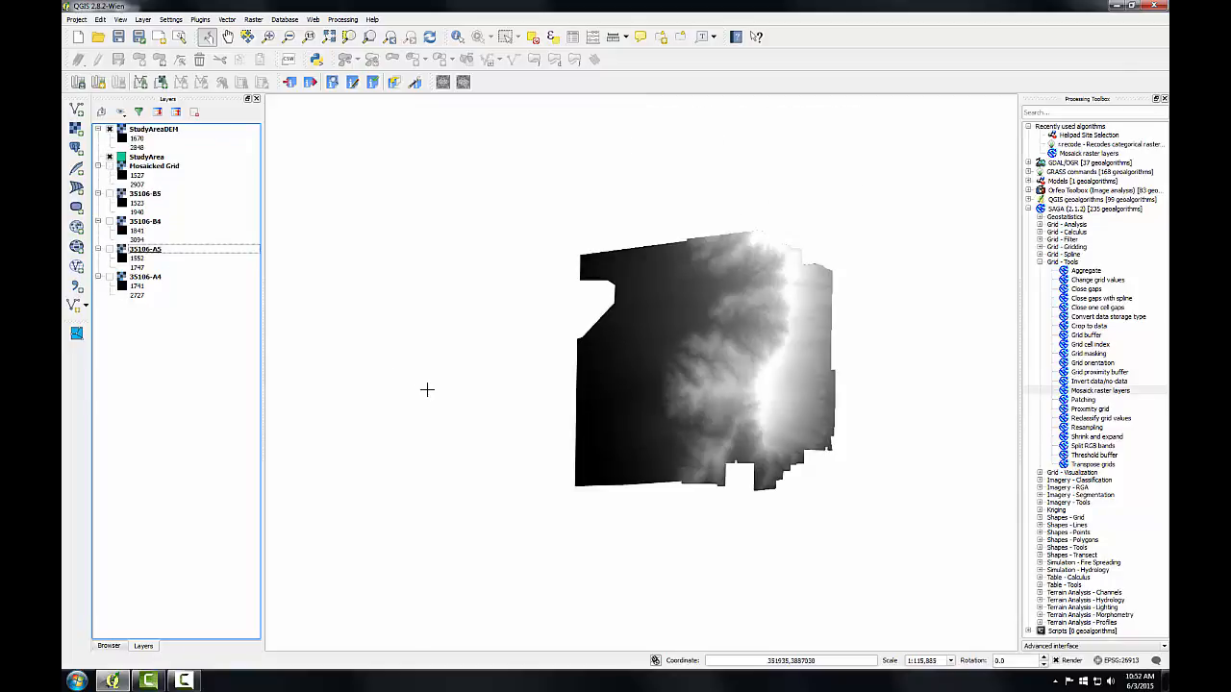